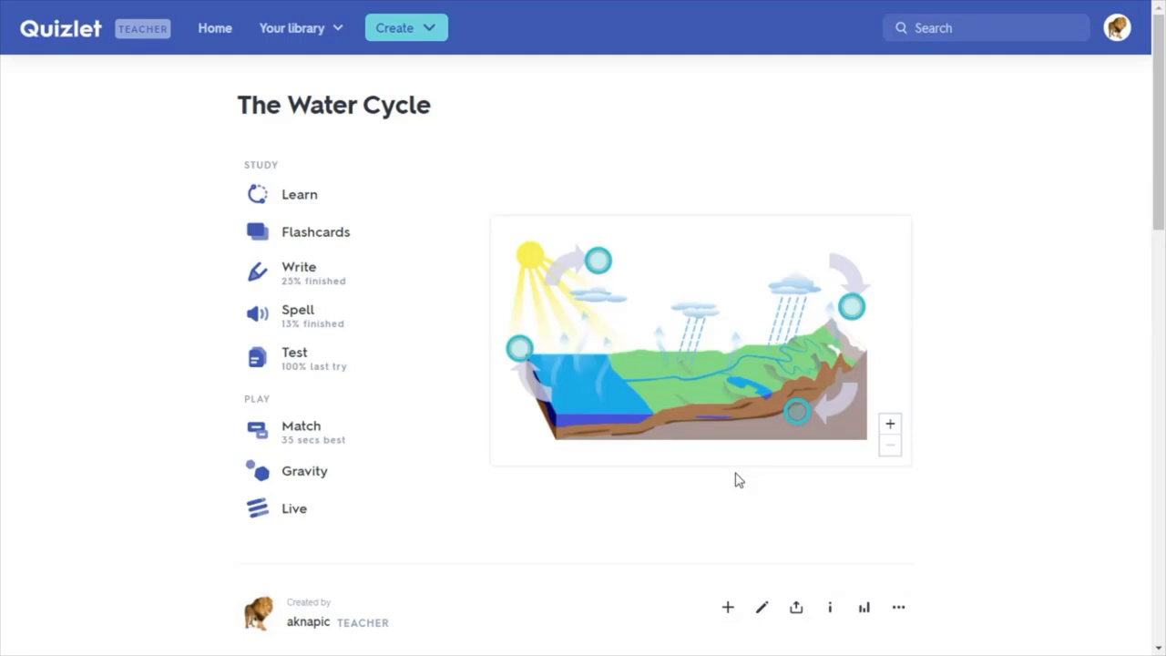
mouse_move(497, 162)
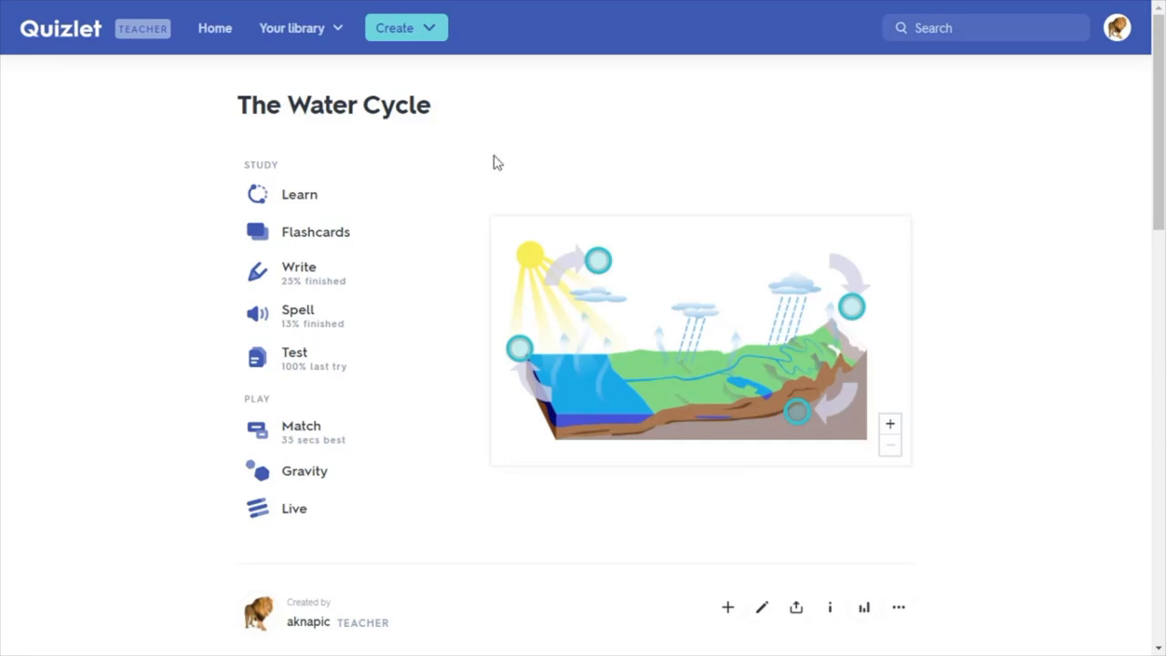
Step: Browse the create-new options, then open the Match game for The Water Cycle set
left_click(405, 27)
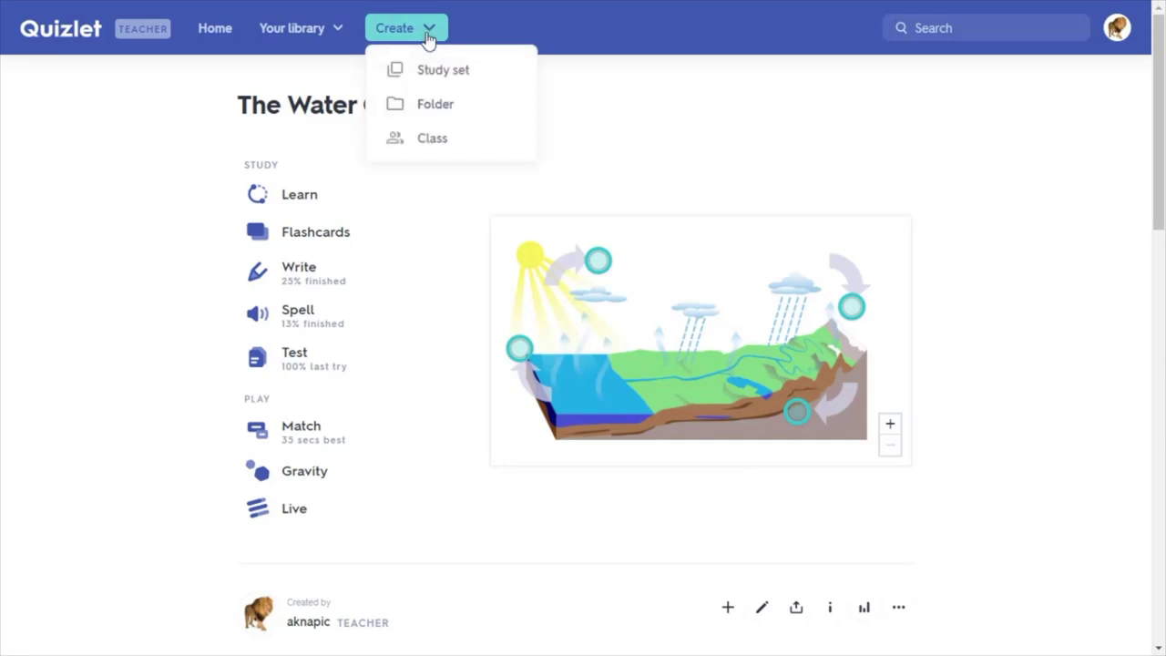
mouse_move(443, 70)
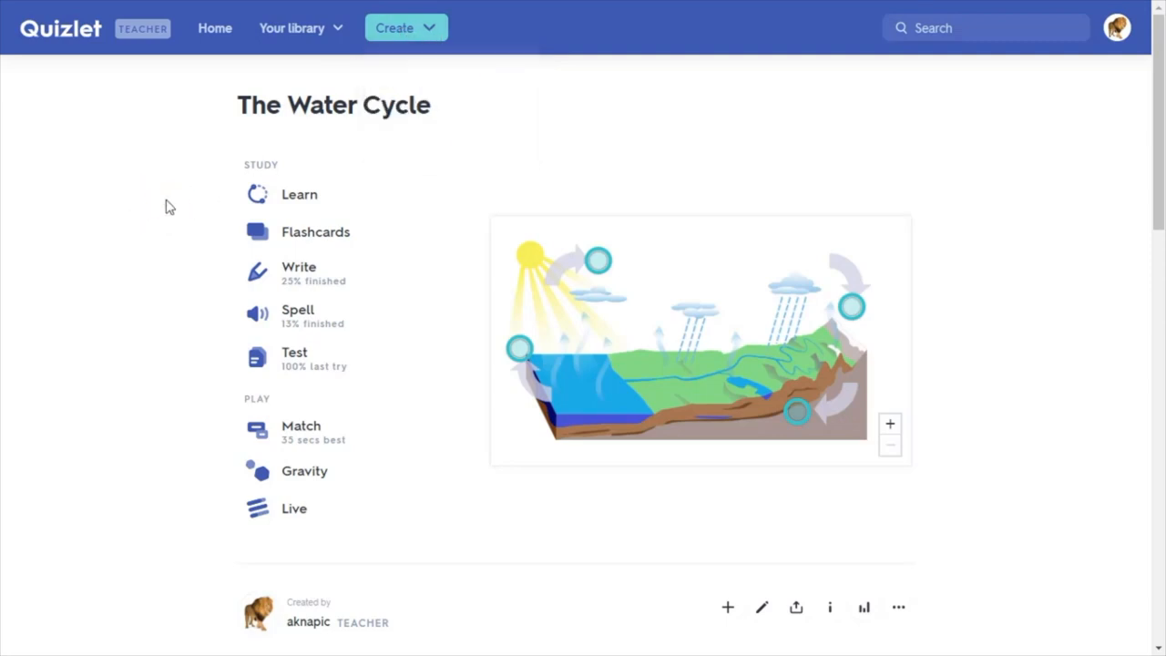
mouse_move(379, 387)
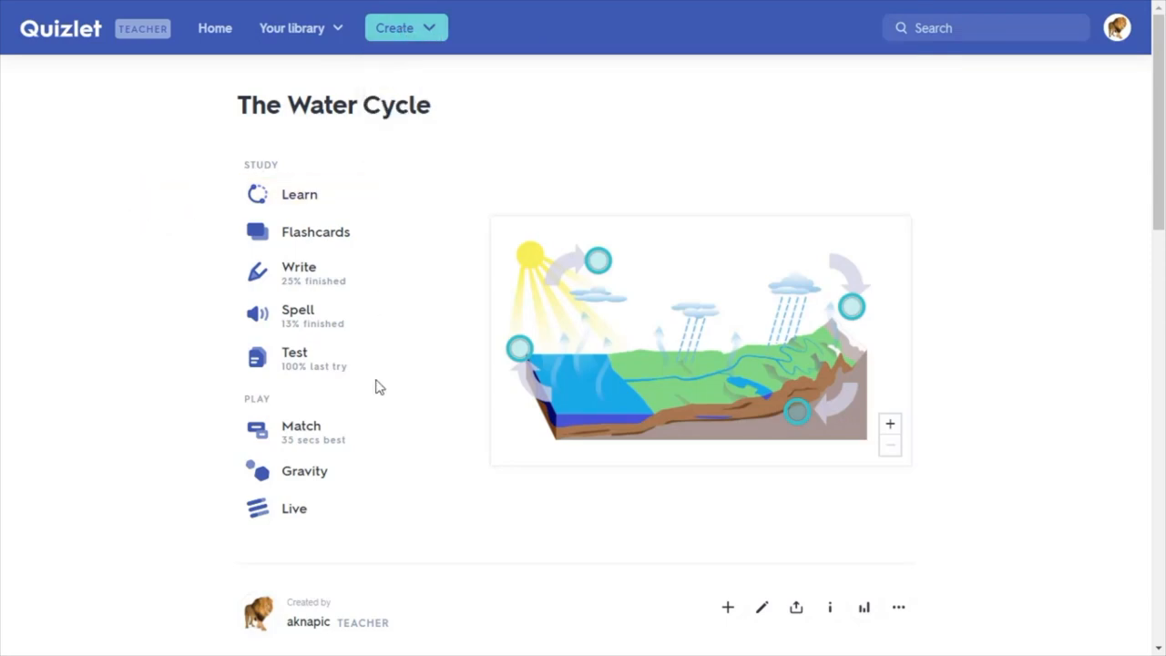
mouse_move(337, 161)
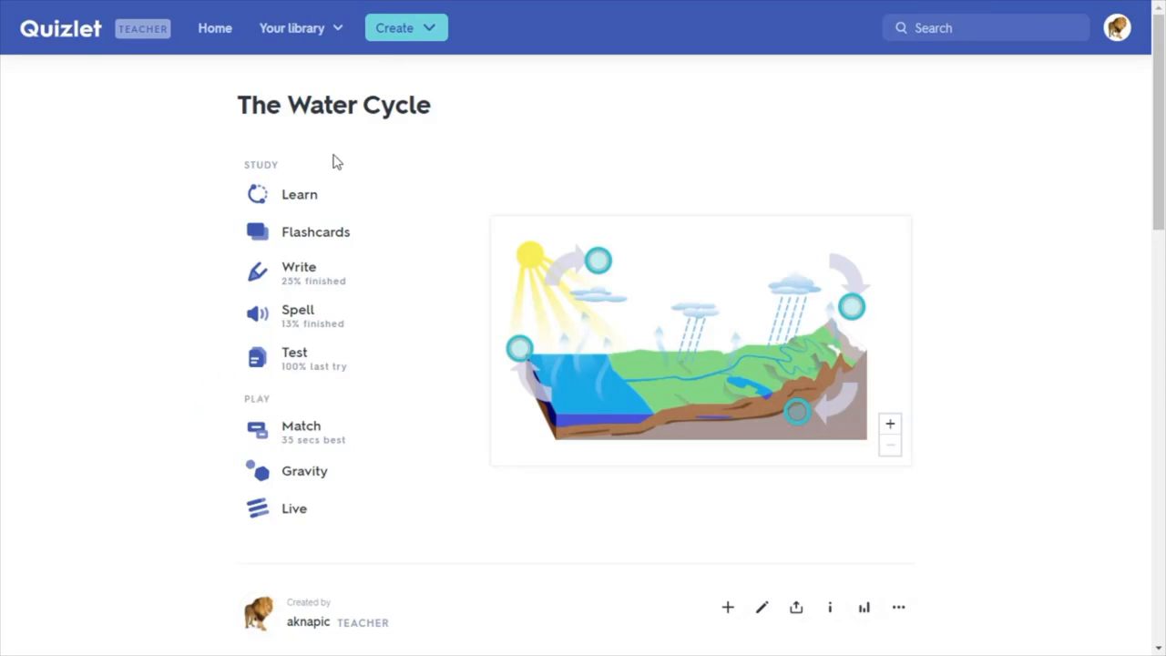
mouse_move(294, 391)
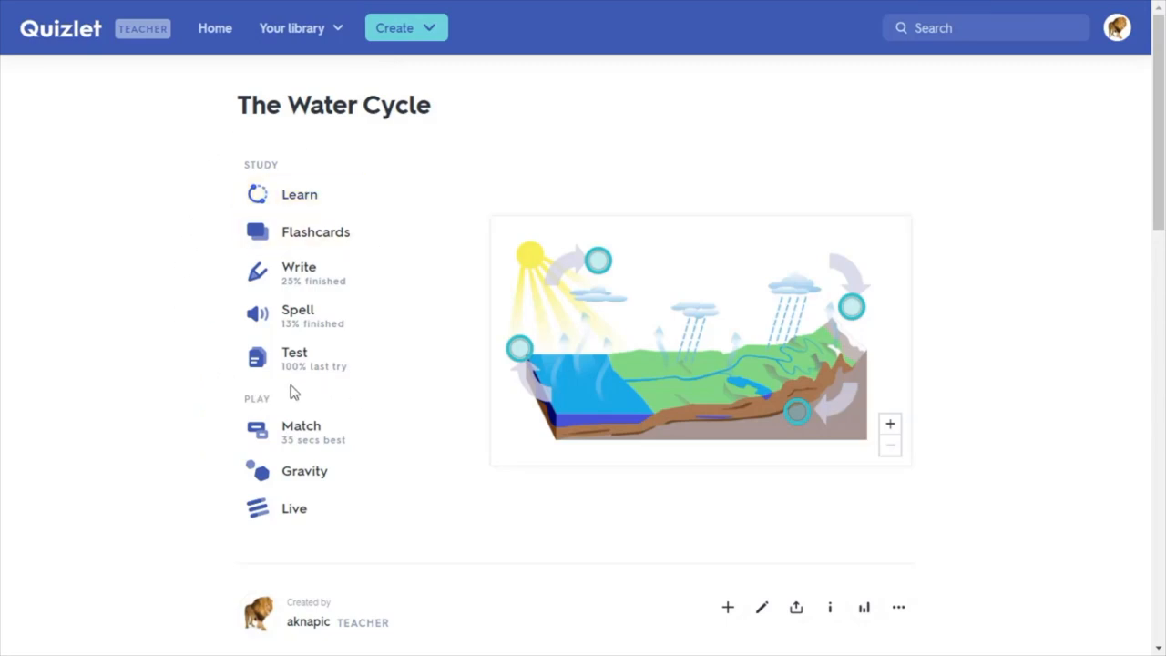
mouse_move(394, 342)
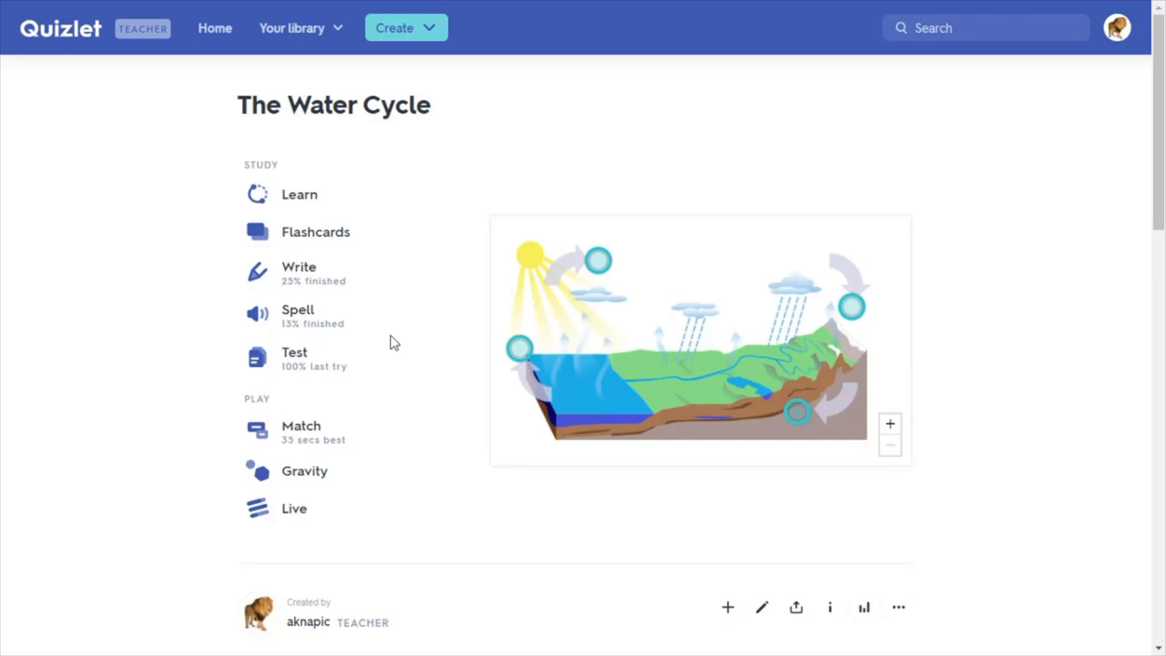
mouse_move(276, 404)
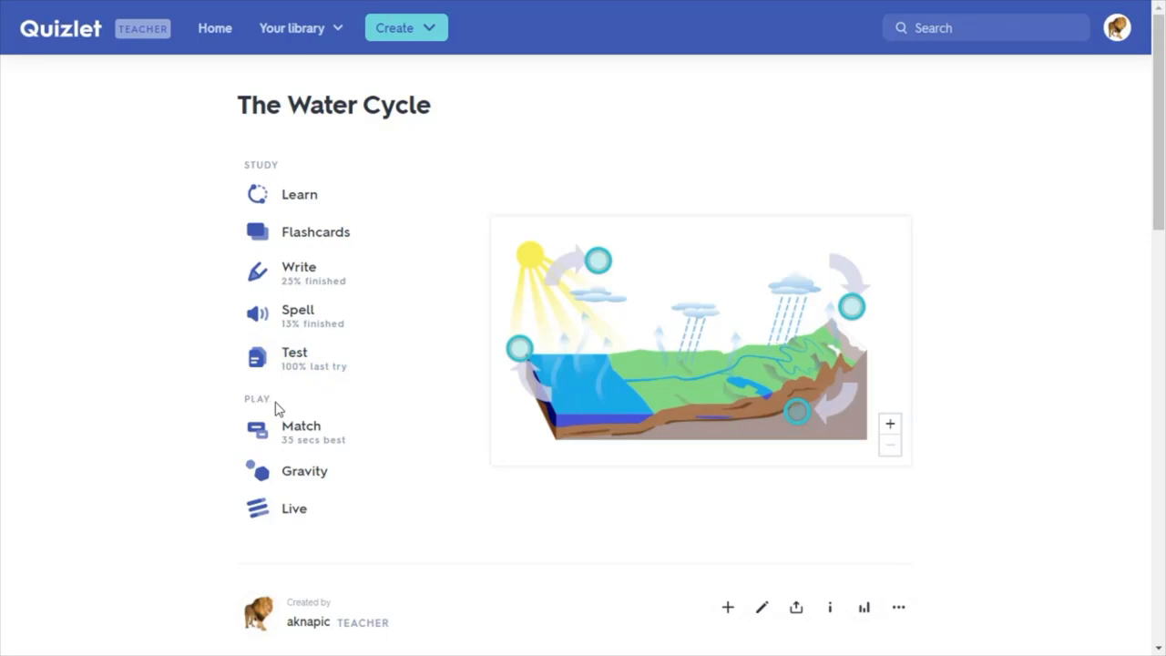
mouse_move(300, 429)
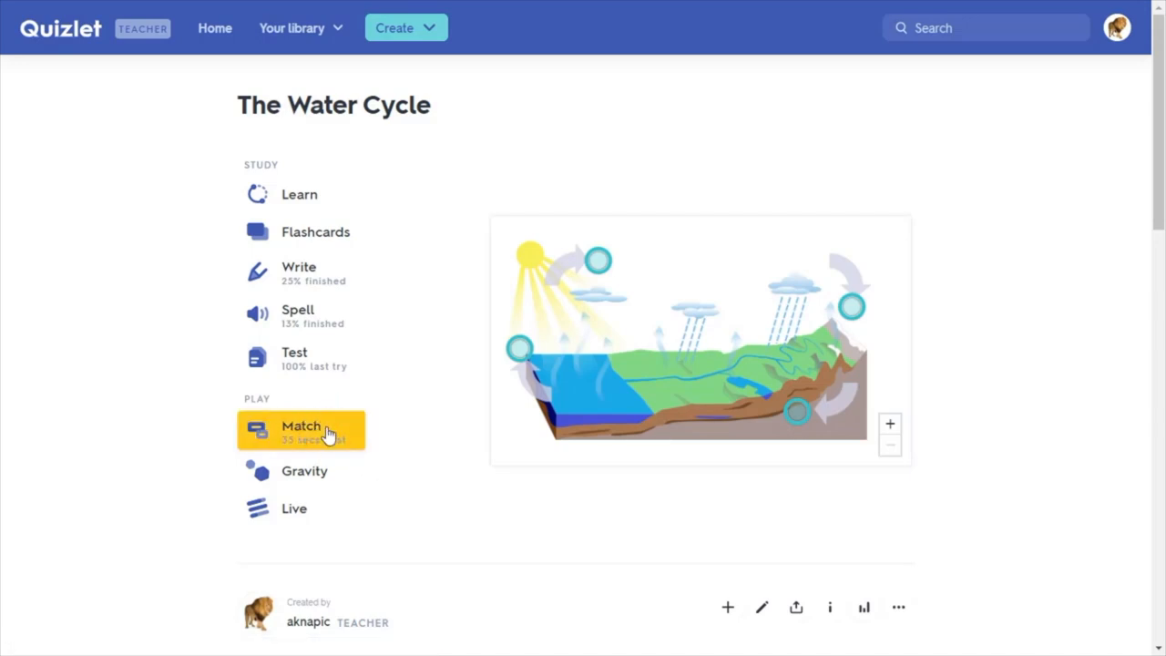
left_click(301, 428)
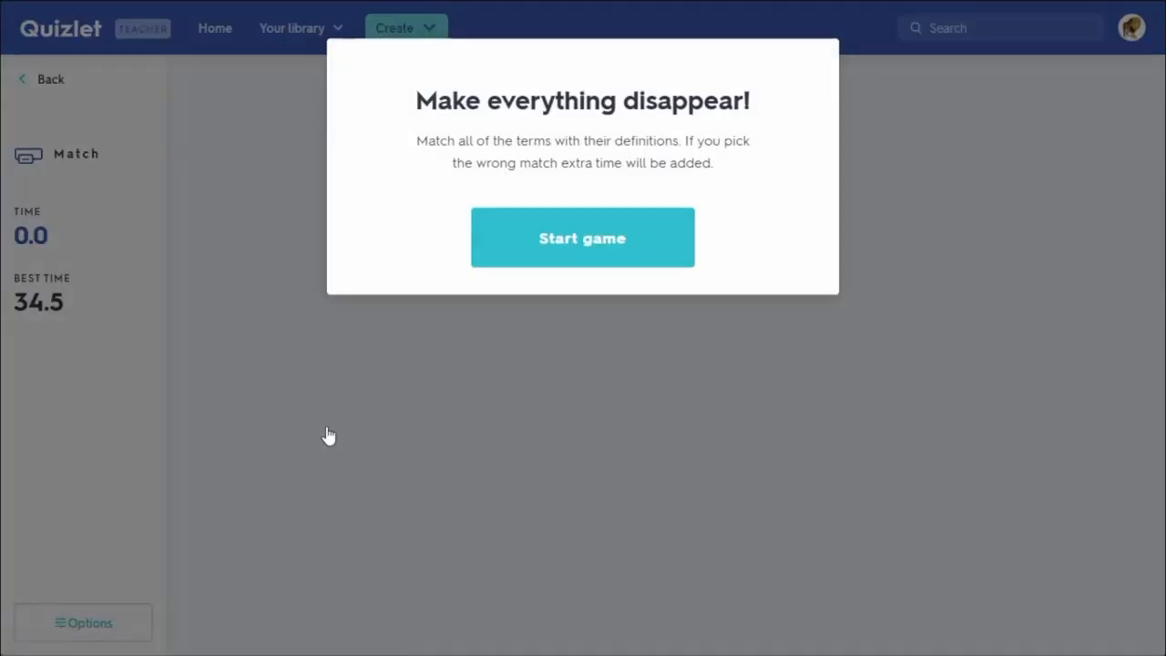
mouse_move(571, 264)
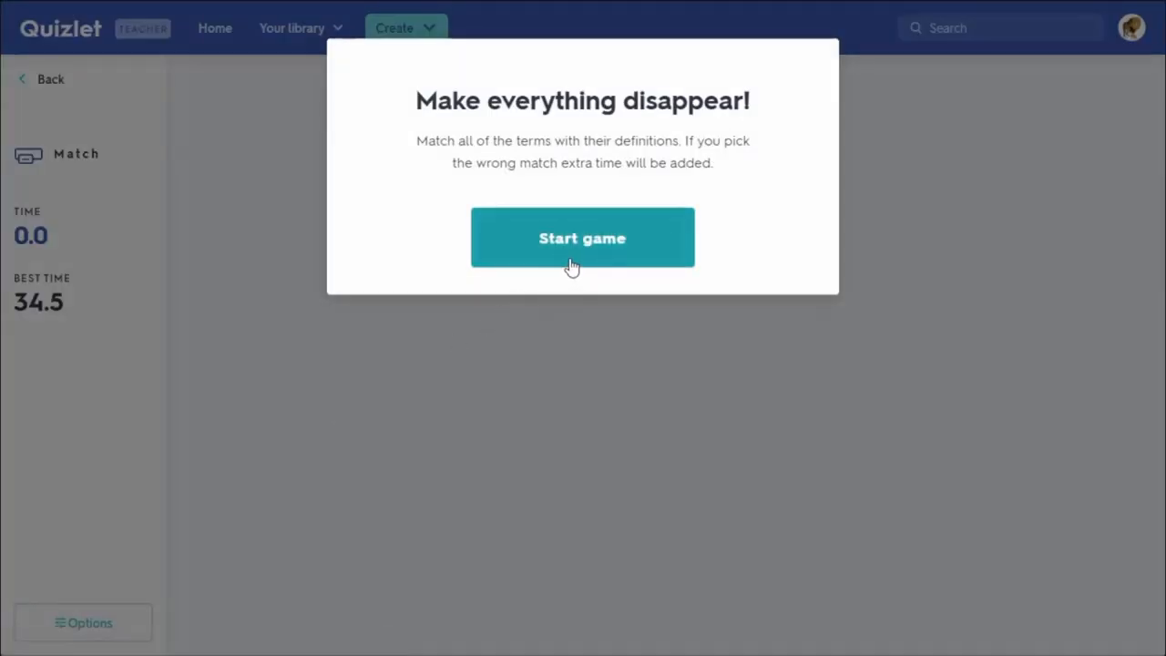
mouse_move(603, 255)
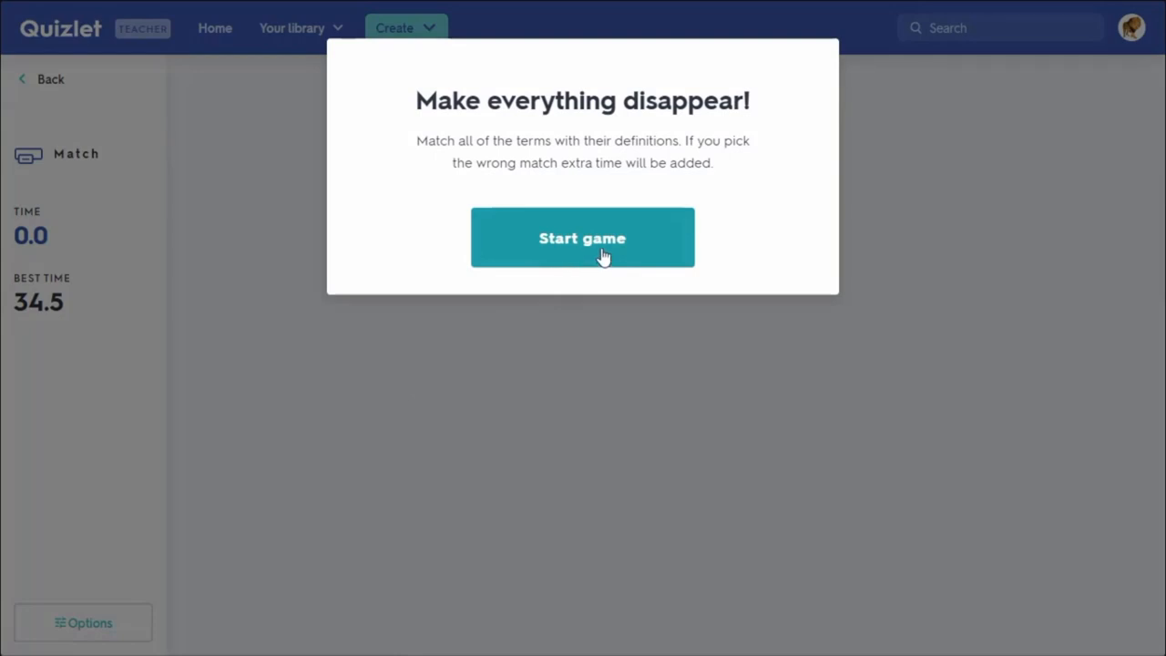
Step: Start Match and pair terms like precipitation with diagram points, finishing first in 29.2 seconds
left_click(582, 237)
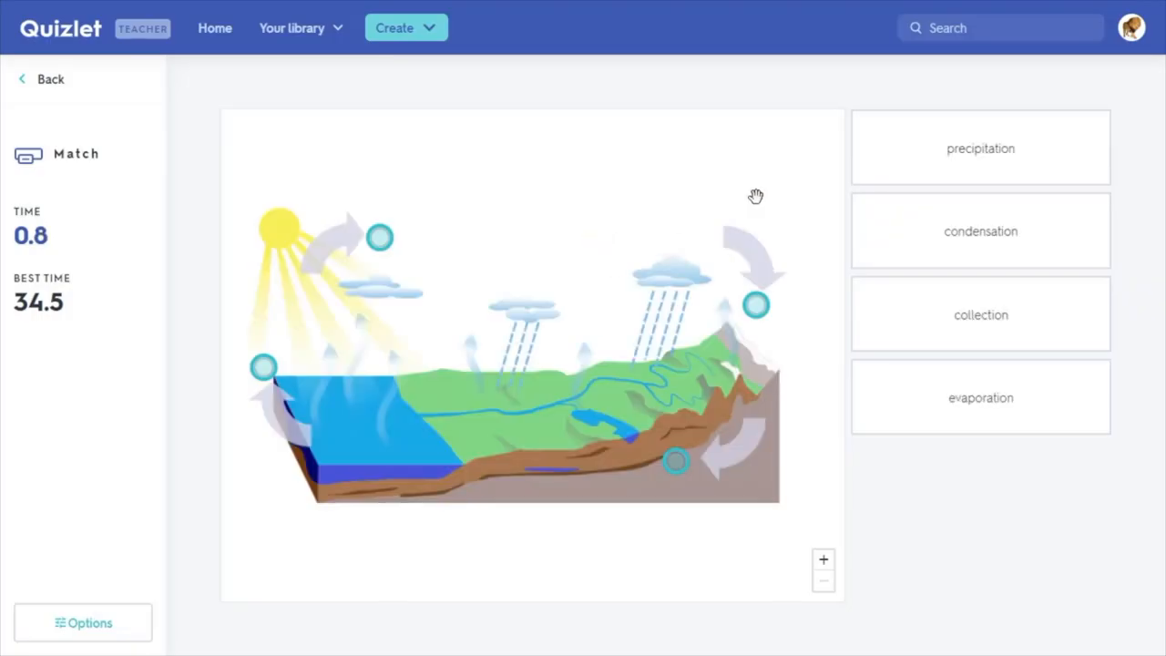
left_click(980, 147)
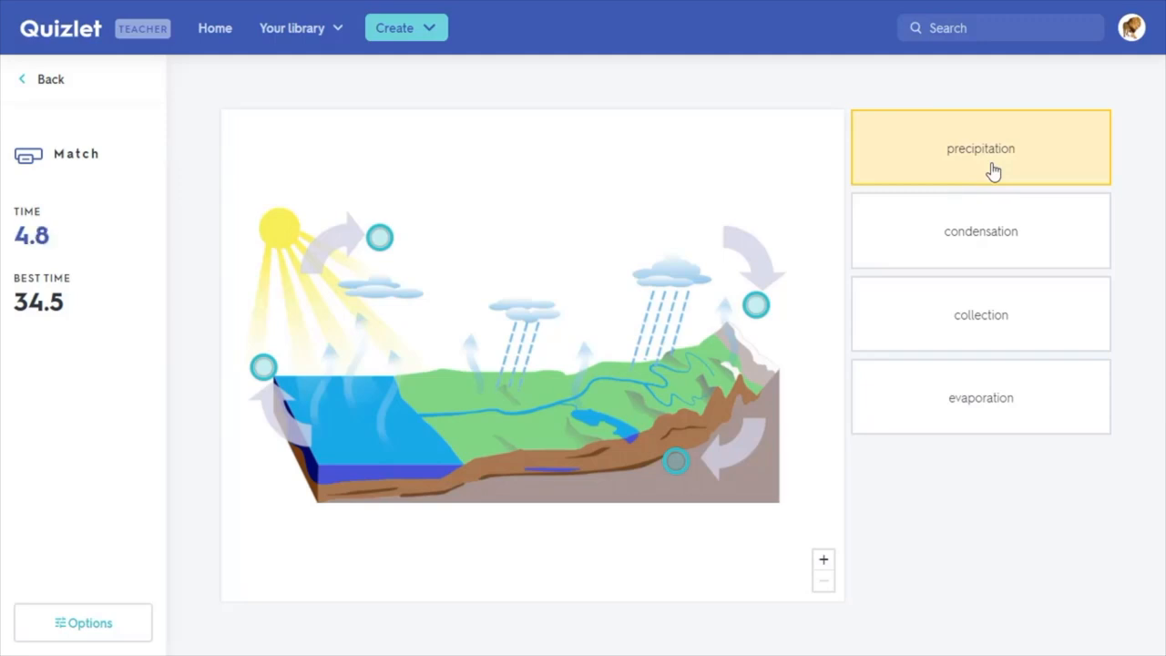
left_click(980, 148)
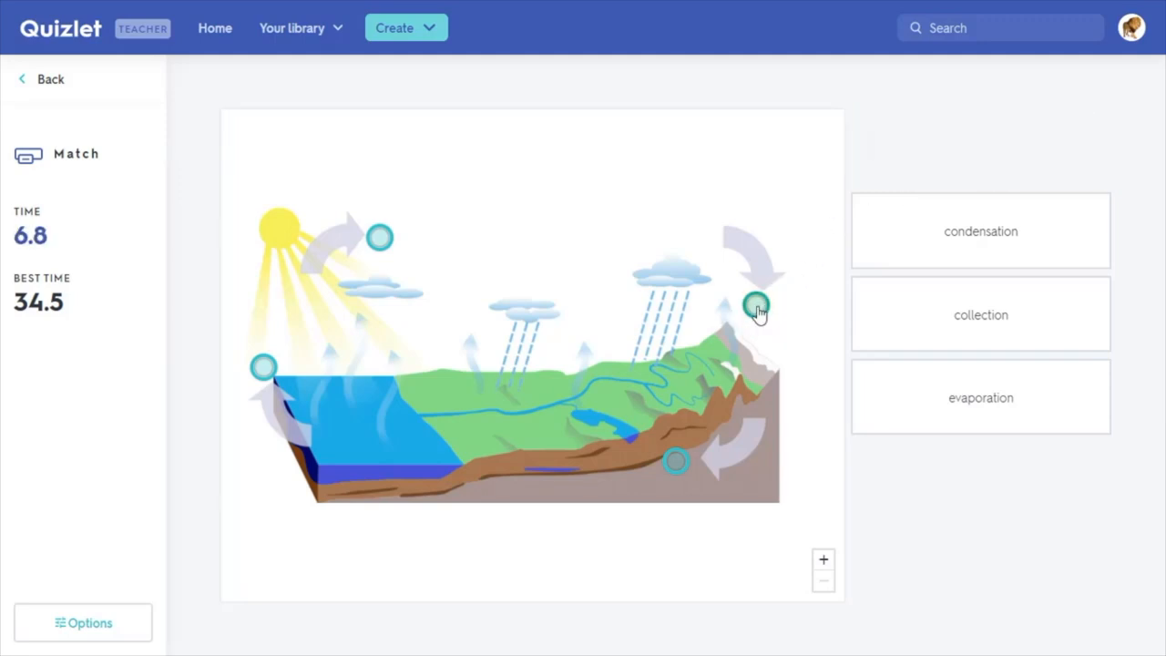
left_click(756, 305)
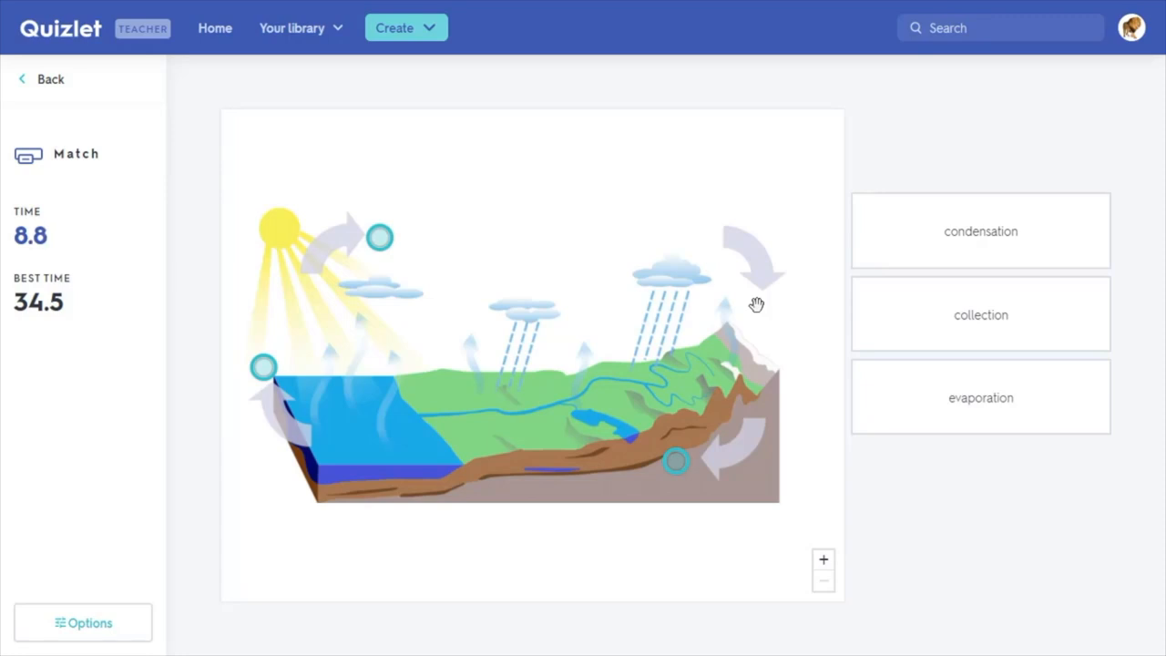
mouse_move(936, 253)
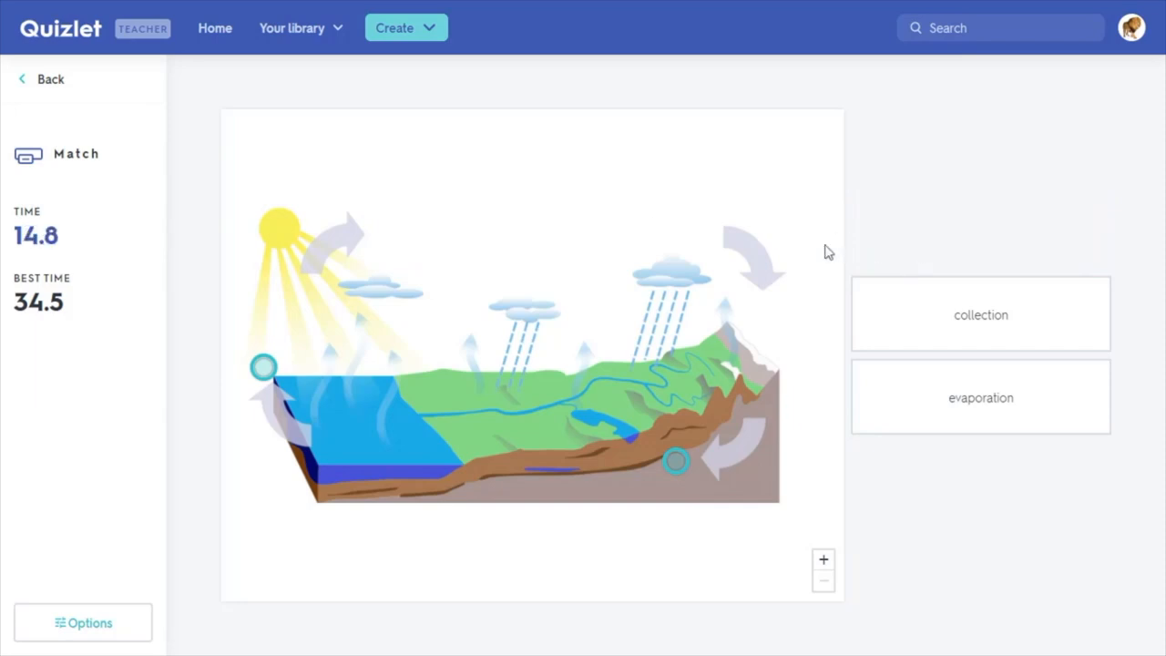
left_click(980, 314)
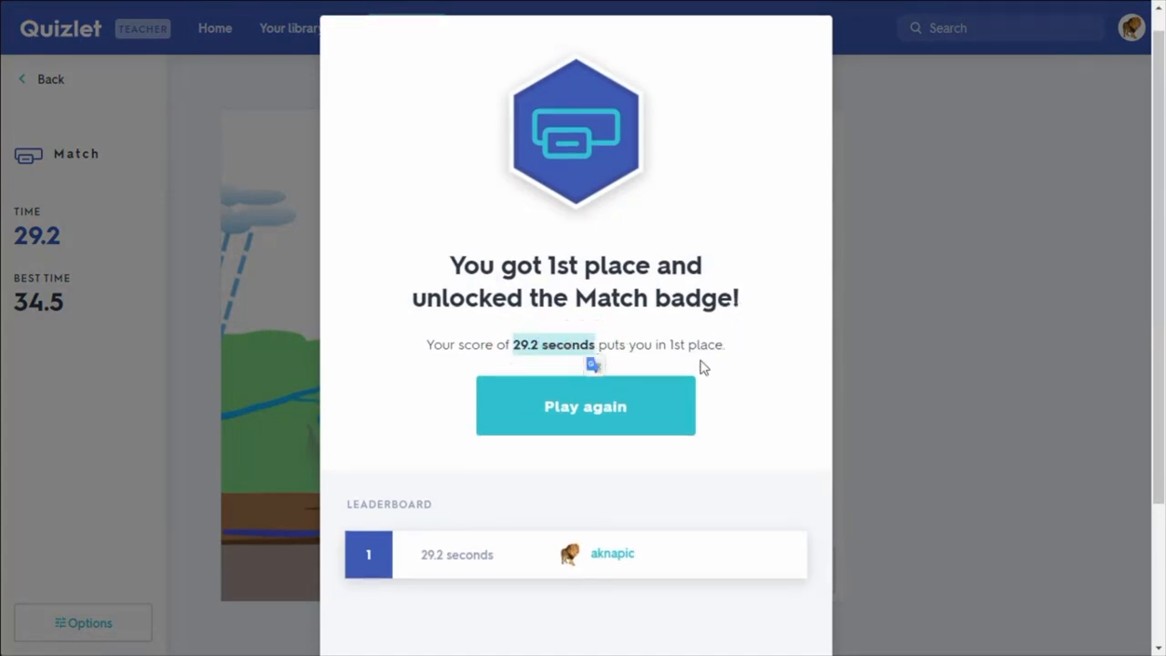
Step: Close the results popup to show the completed Match diagram with its 29.2-second time
scroll("down", 3)
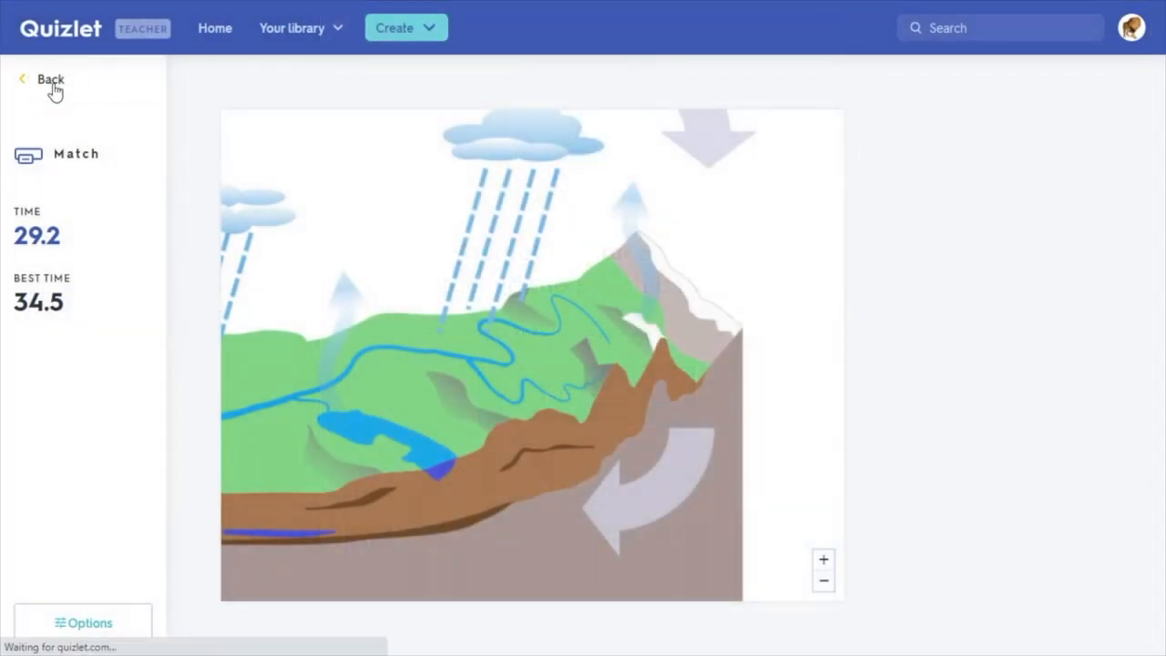
mouse_move(305, 320)
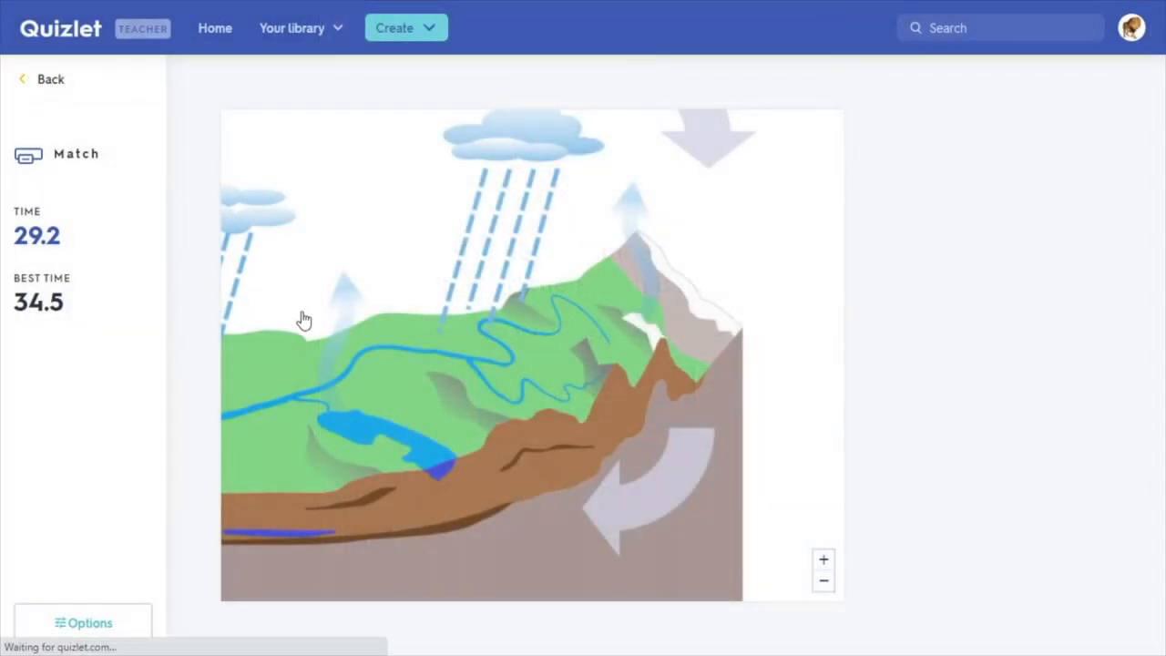
Step: Open Gravity from the set page, review the Answer With options, and confirm to reach the asteroid warning
left_click(40, 78)
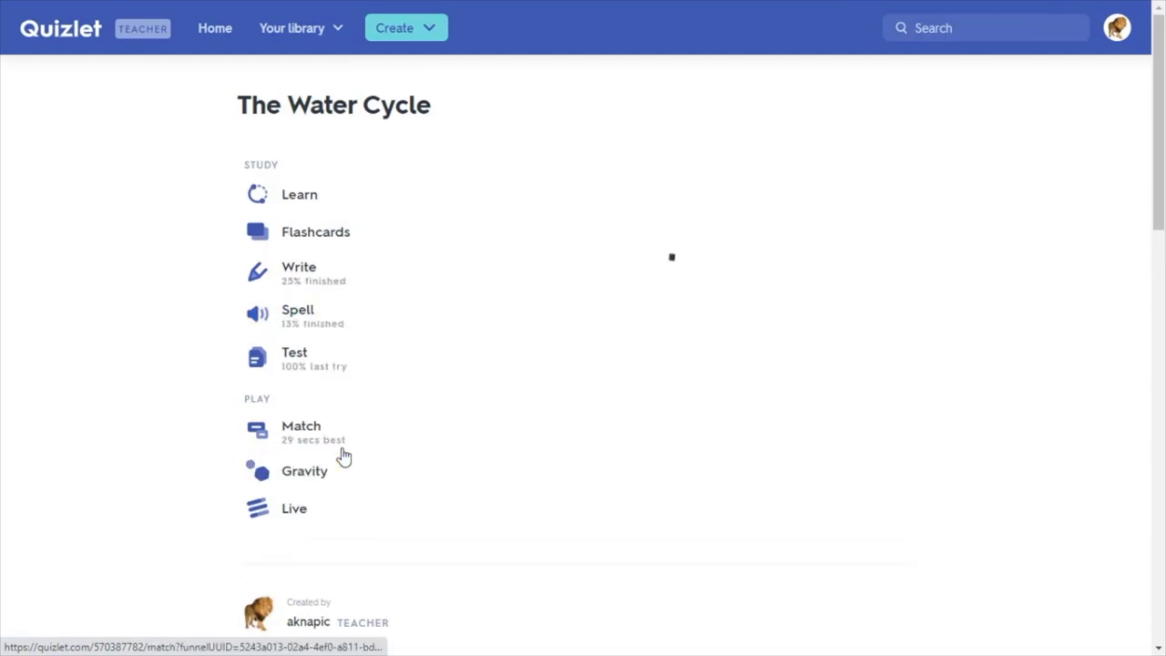
left_click(304, 471)
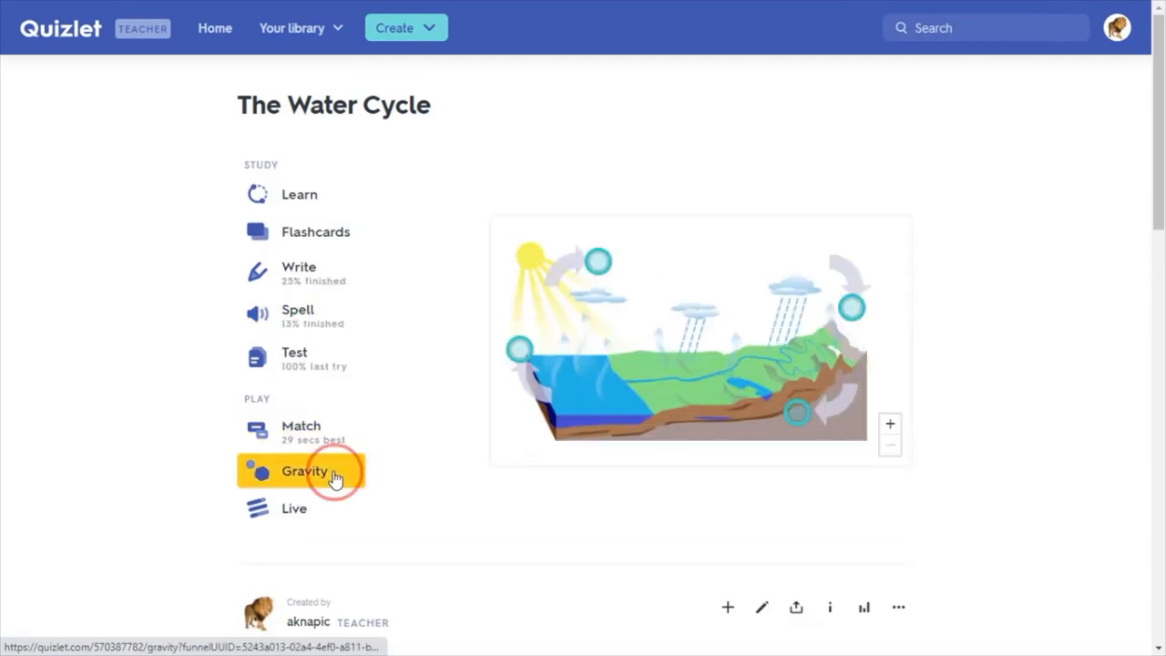
left_click(305, 471)
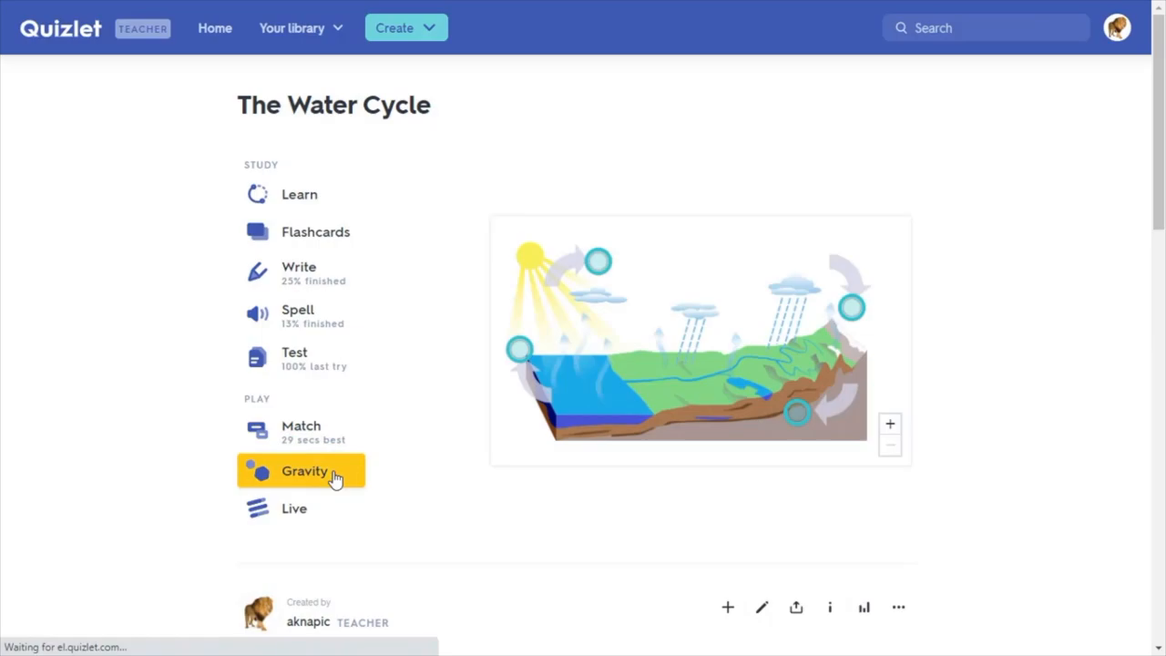
left_click(305, 471)
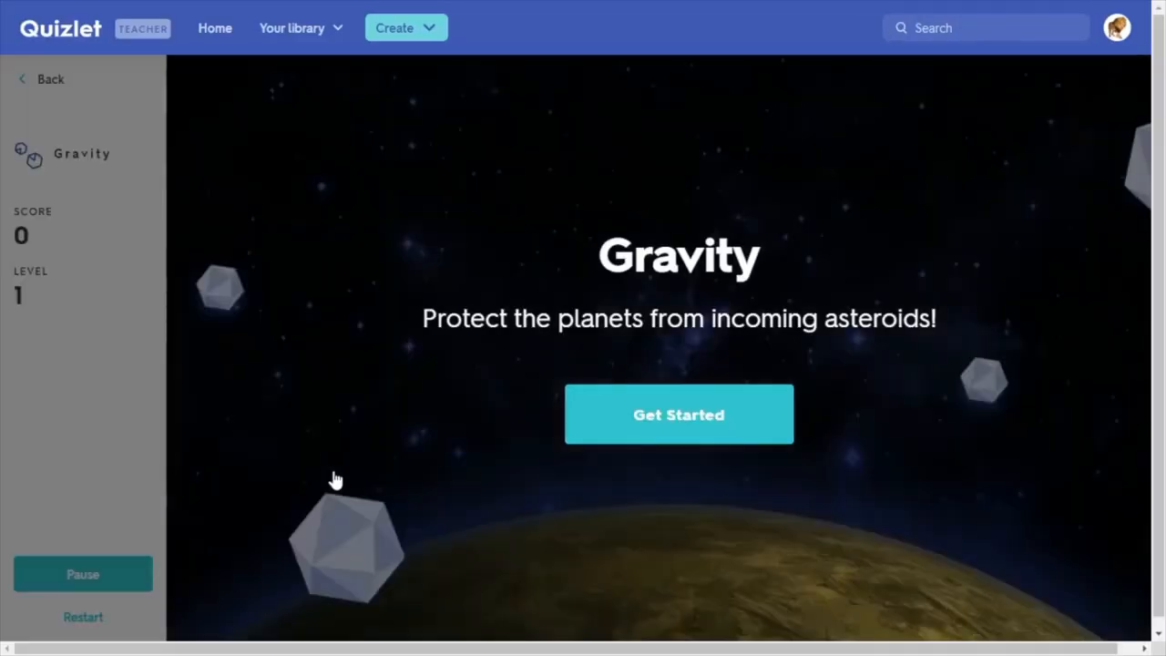
mouse_move(684, 340)
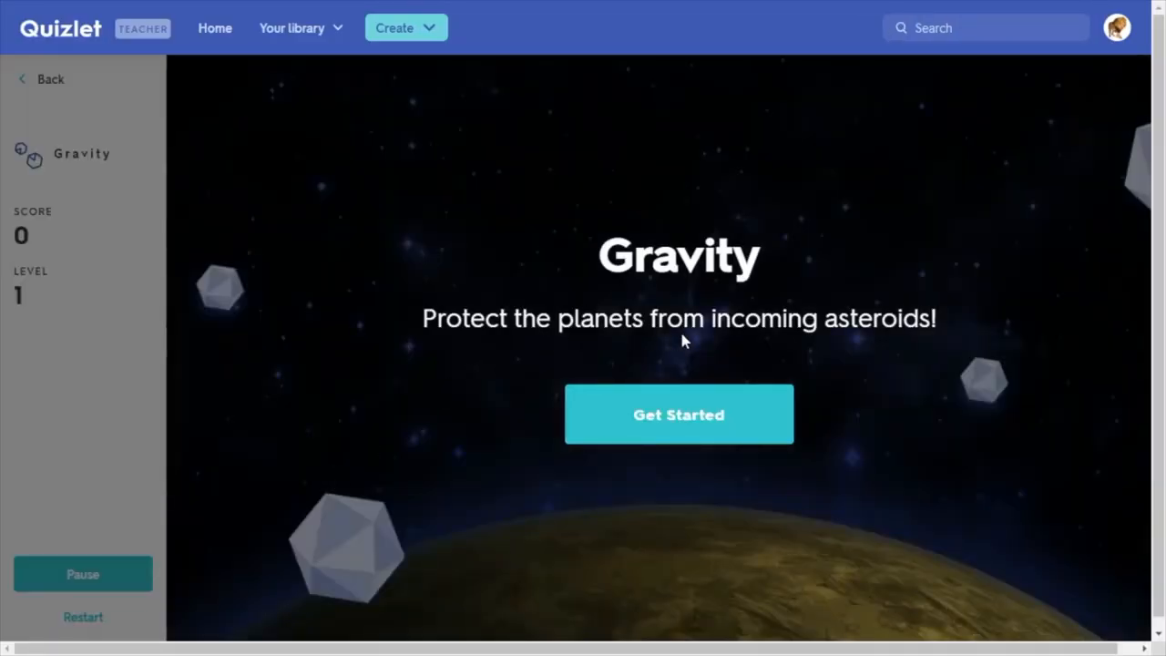
mouse_move(678, 424)
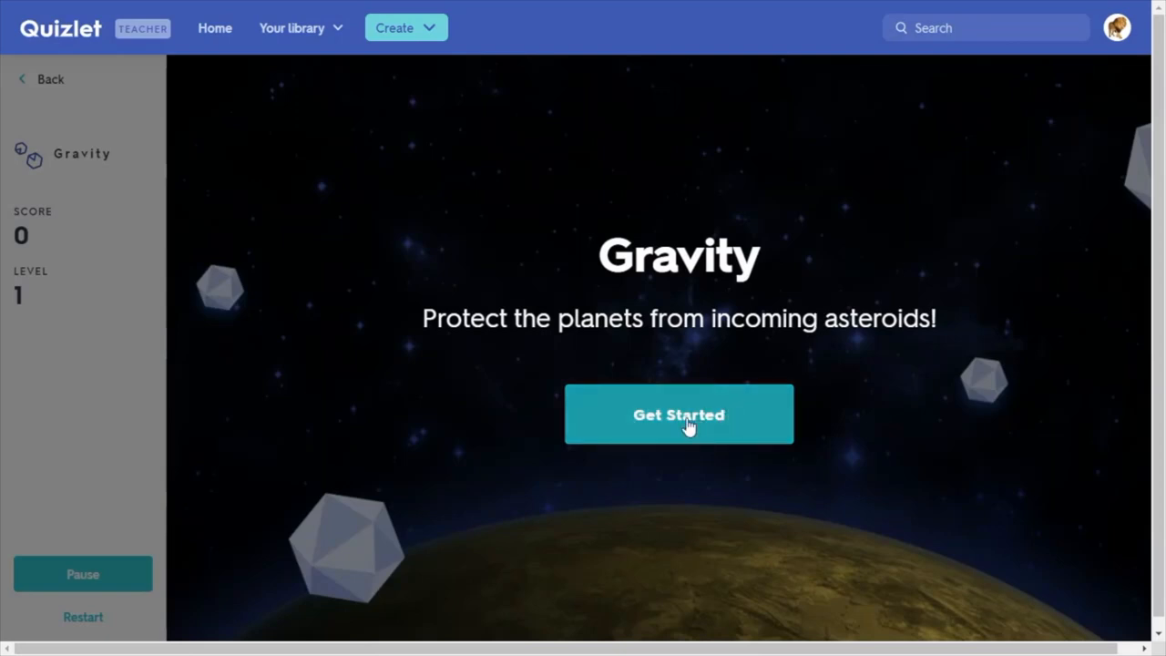
left_click(678, 414)
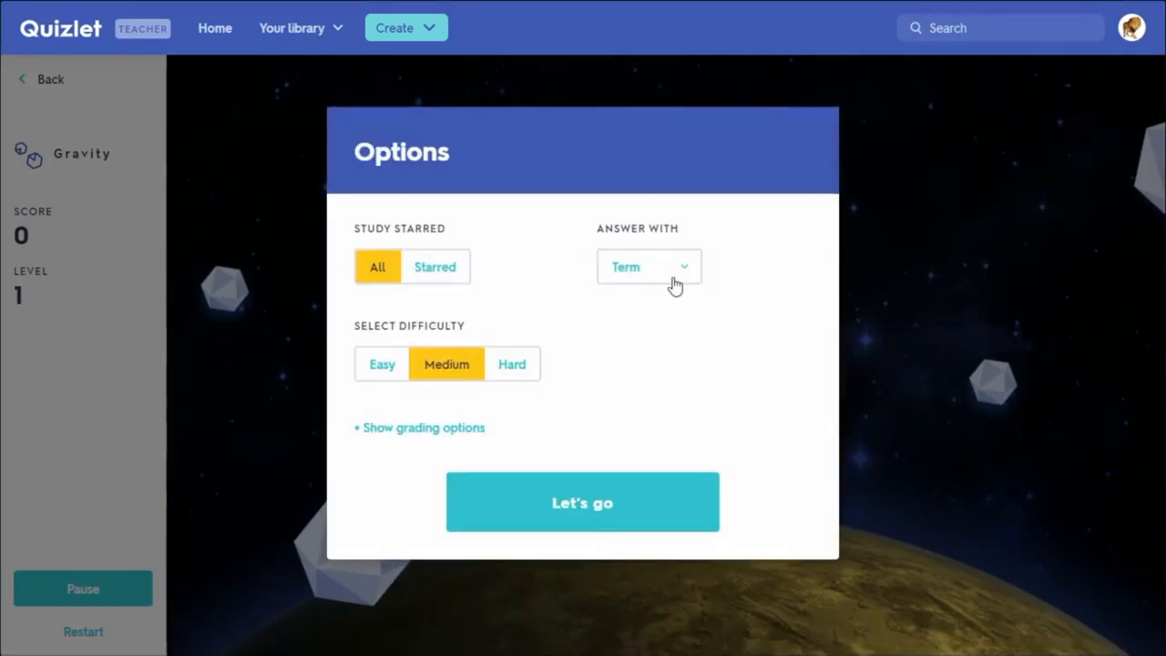
left_click(649, 266)
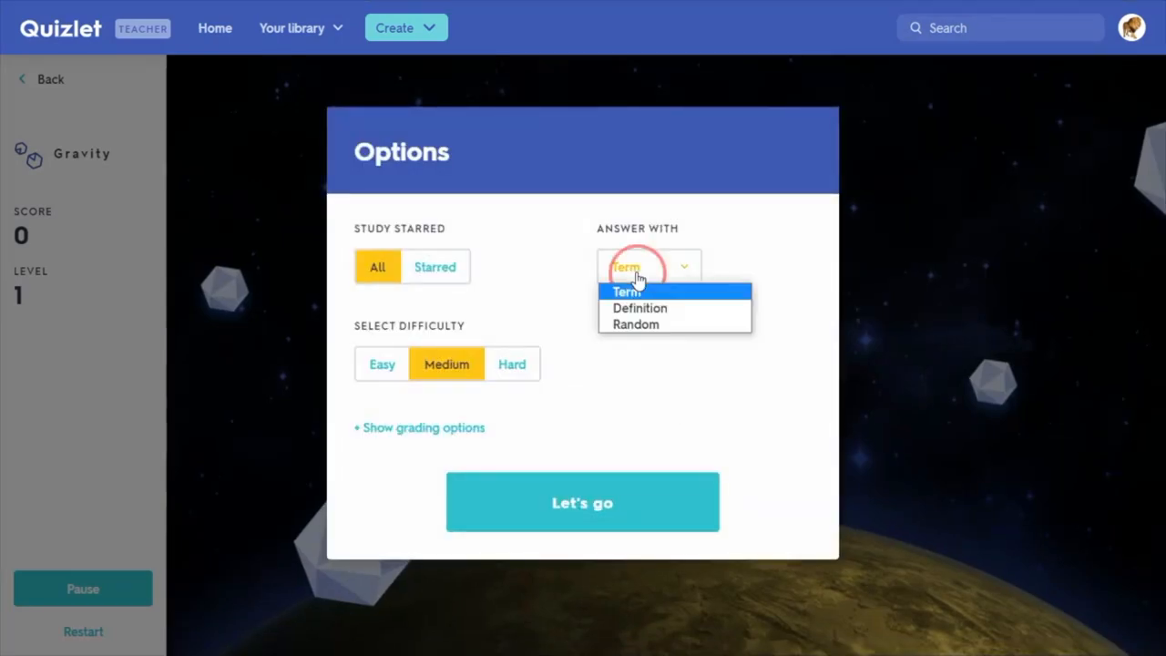
mouse_move(673, 307)
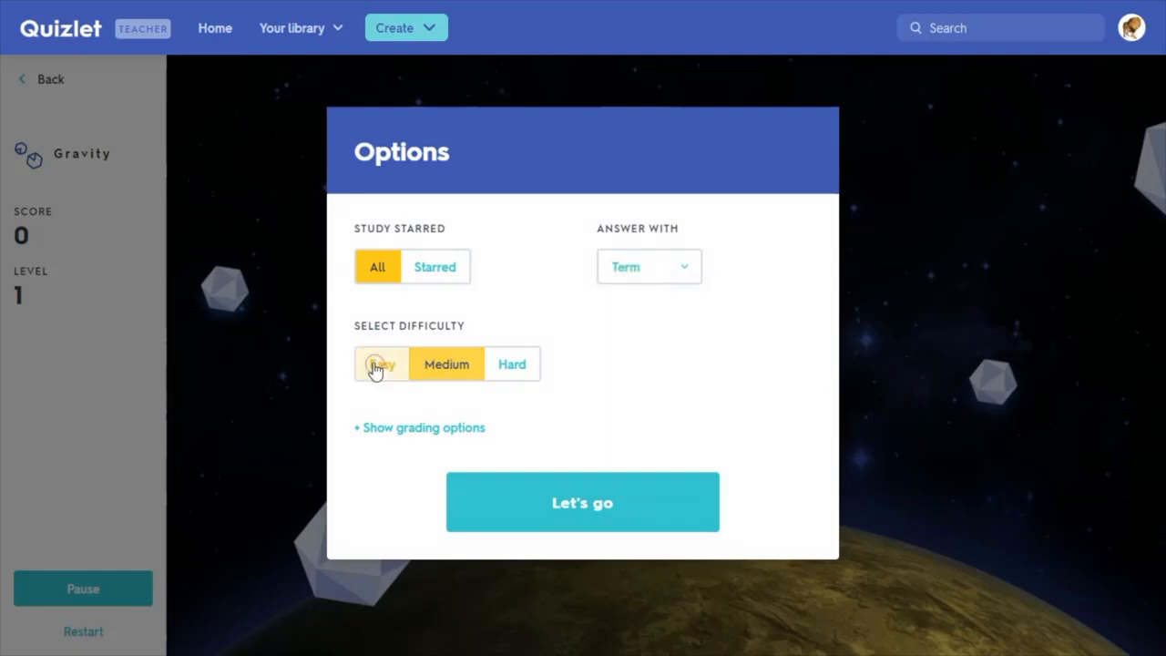
left_click(582, 502)
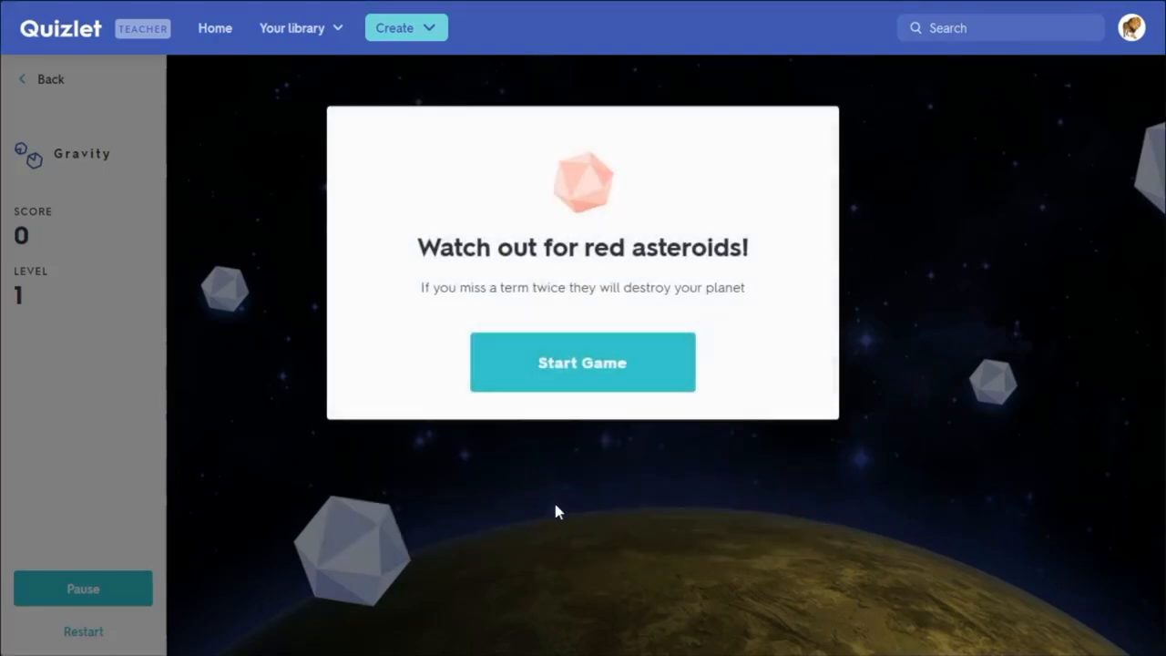
mouse_move(609, 385)
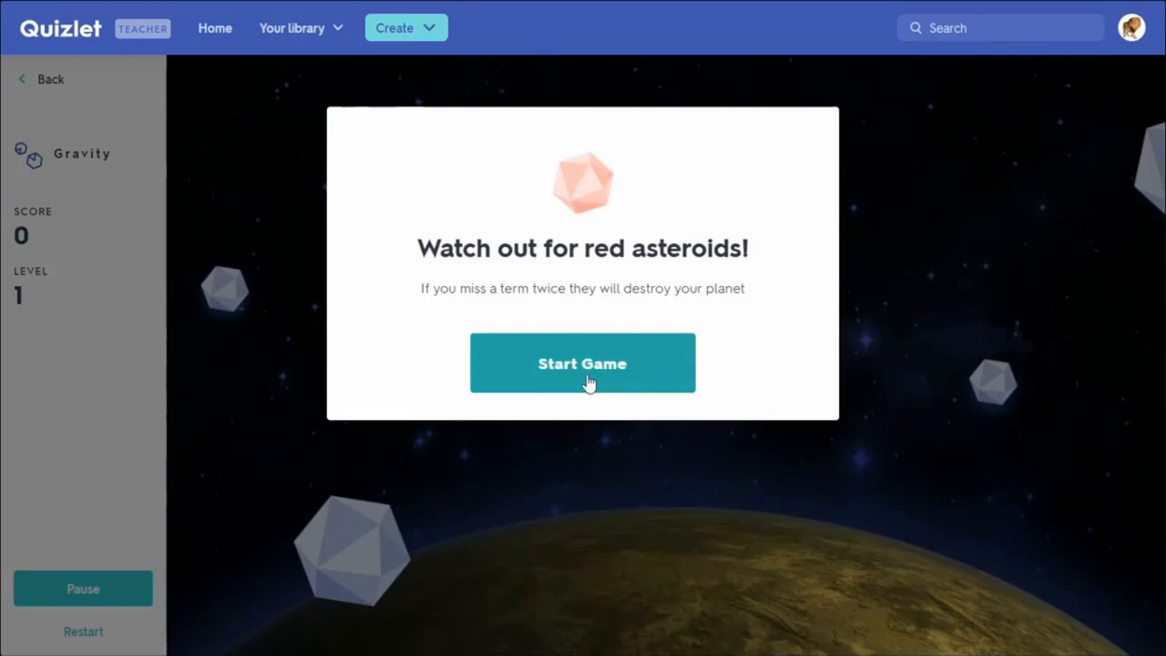
Step: Start Gravity and answer asteroid definitions such as 'evaporation', reaching a score of 170
left_click(582, 363)
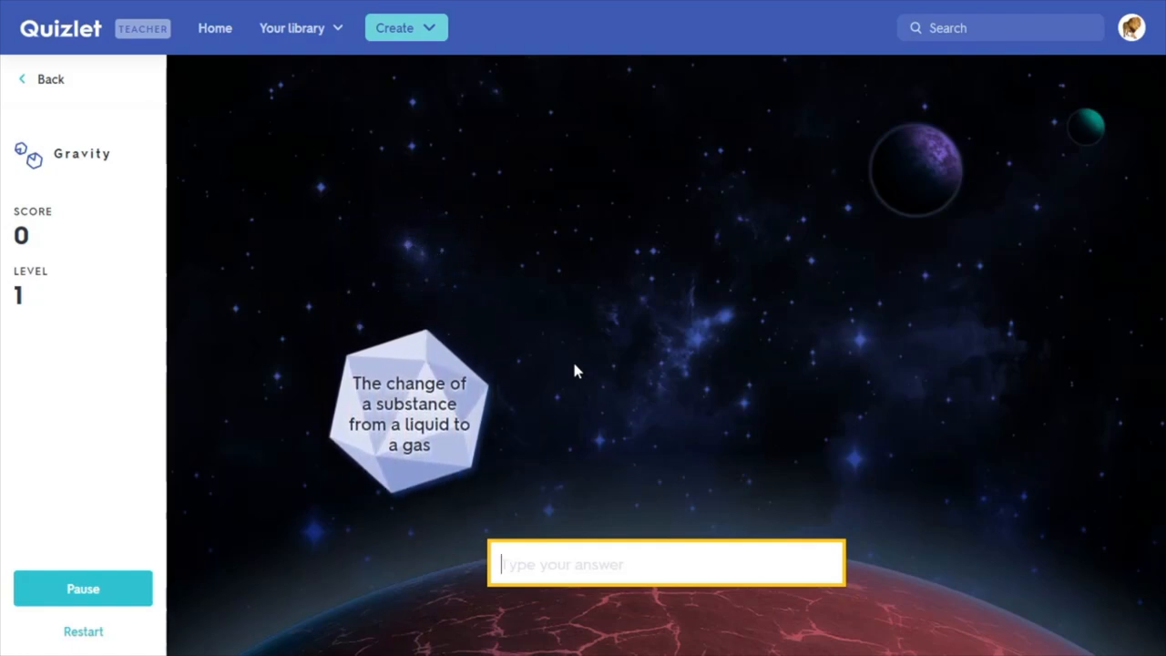
type("evaporation")
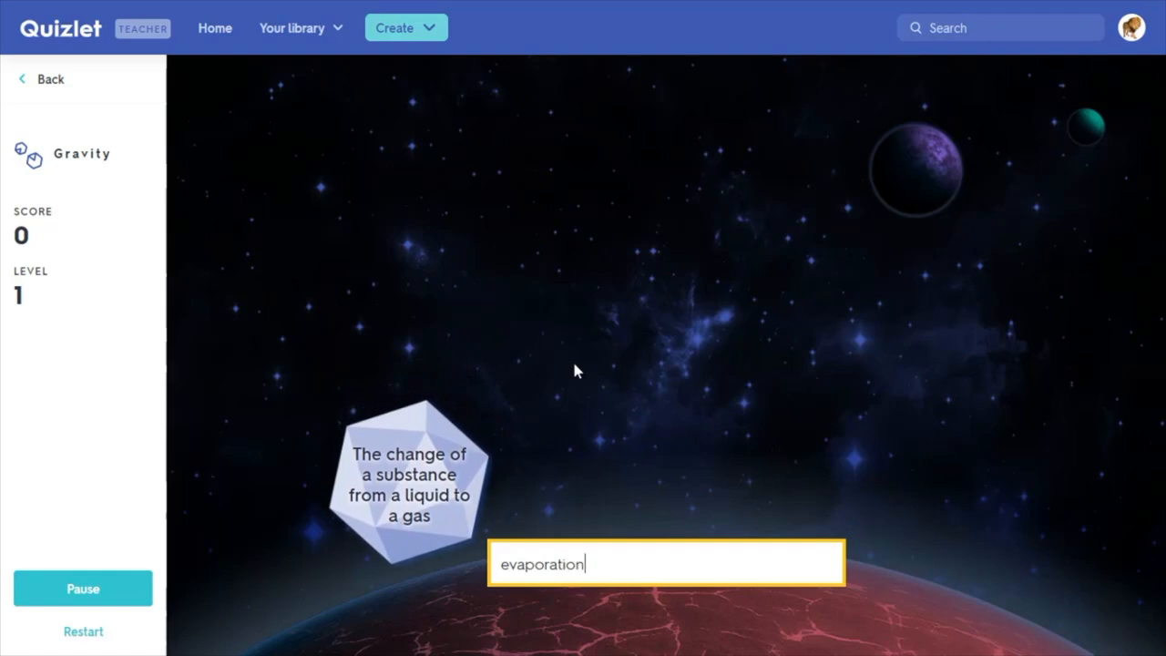
key("Return")
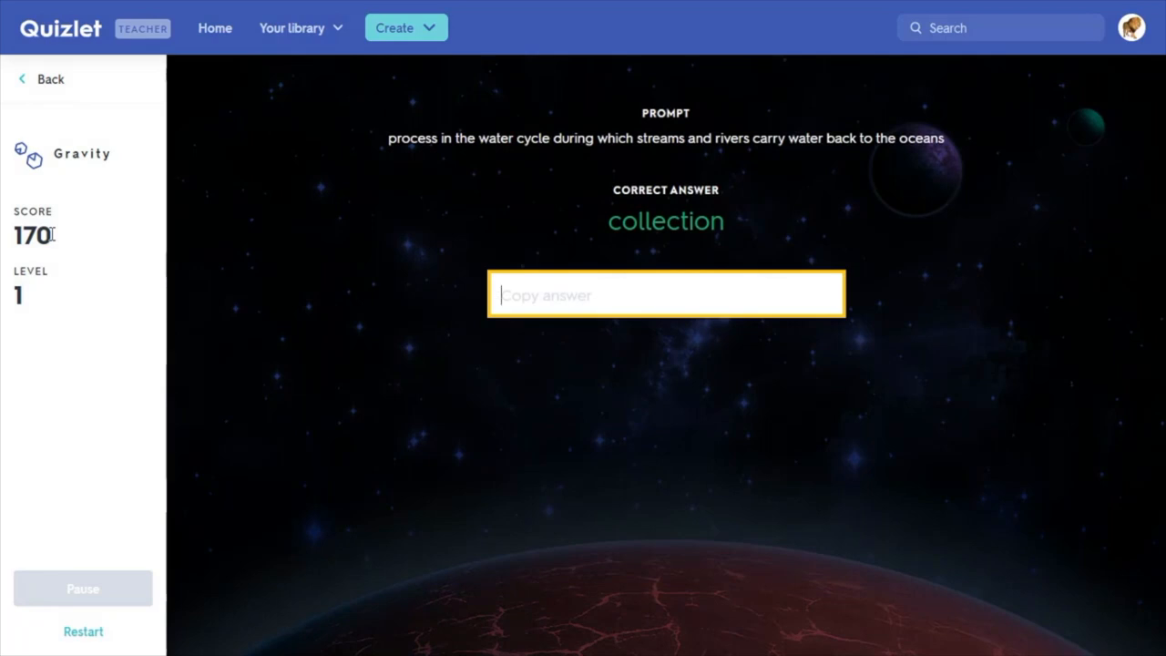
type("co")
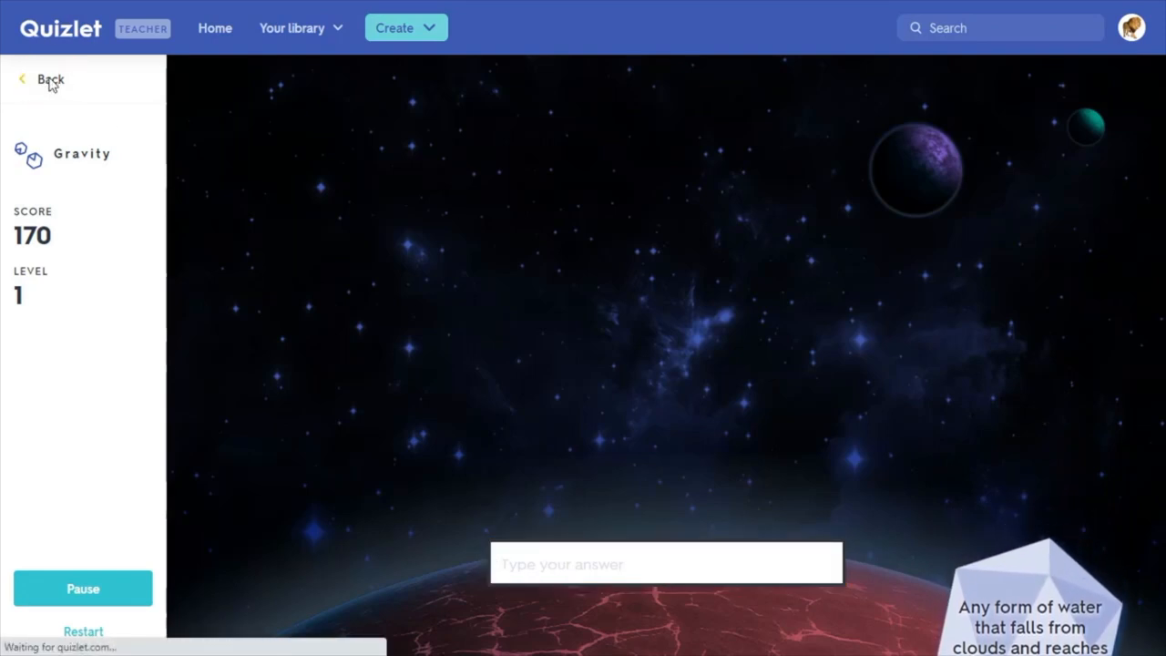
Step: Quit Gravity and launch Quizlet Live for the 7.1 Pt. I-III: Stocks & Bonds set
left_click(44, 79)
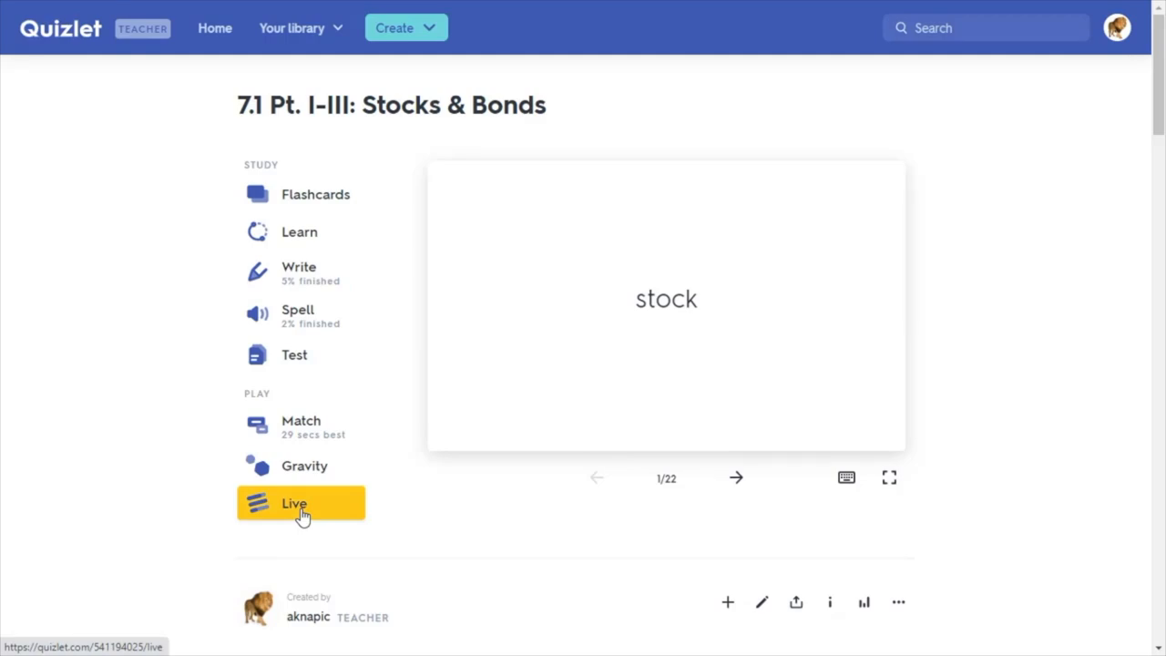
mouse_move(332, 505)
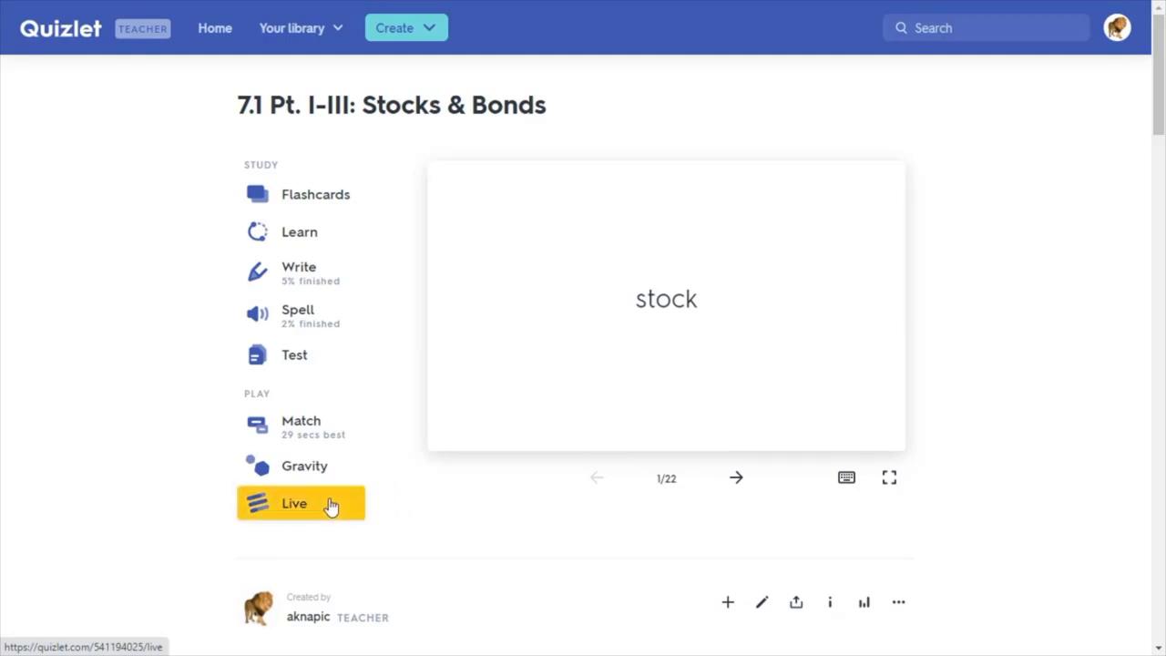
left_click(294, 503)
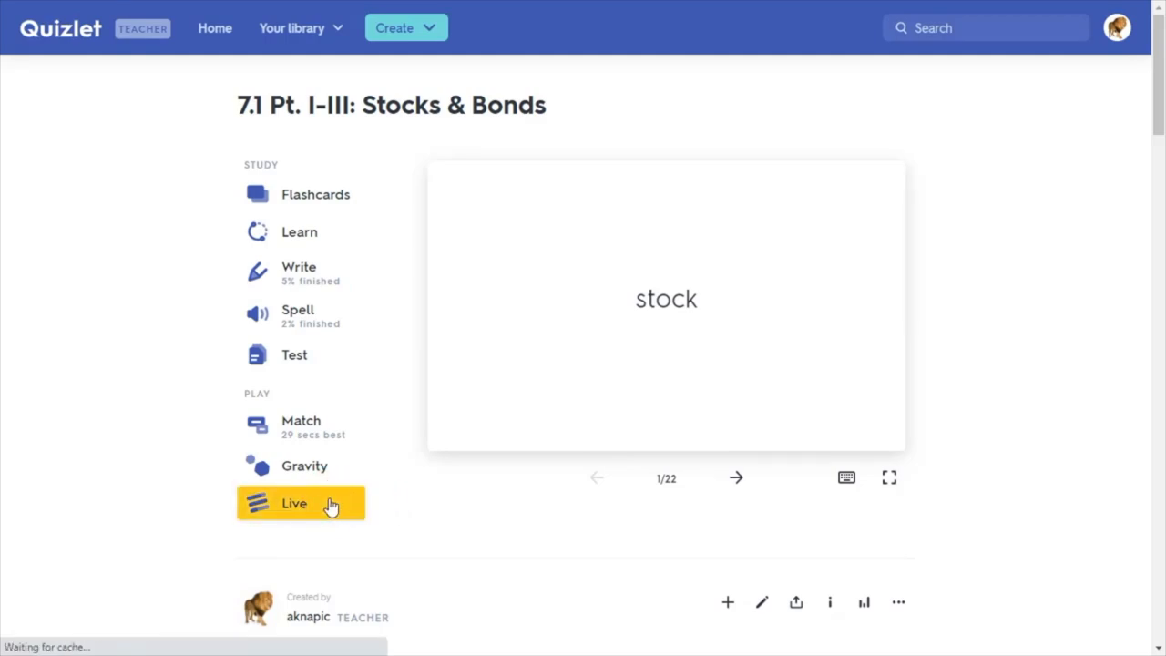
left_click(293, 503)
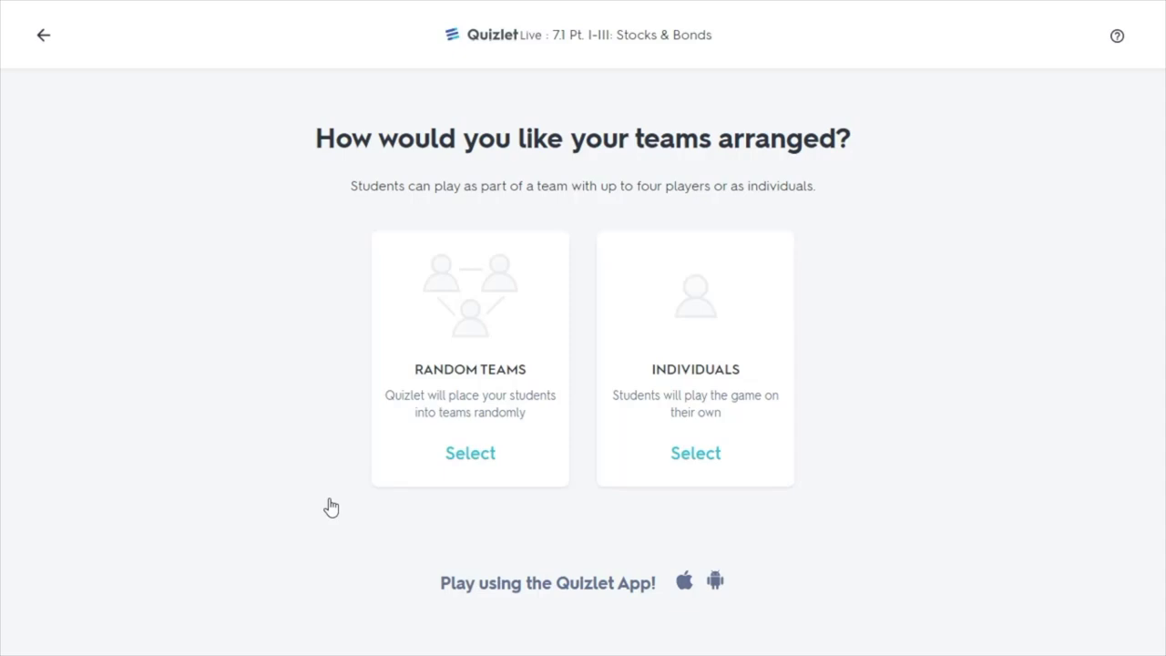
Step: Select a team arrangement, then choose definitions as questions with terms as answers
left_click(470, 452)
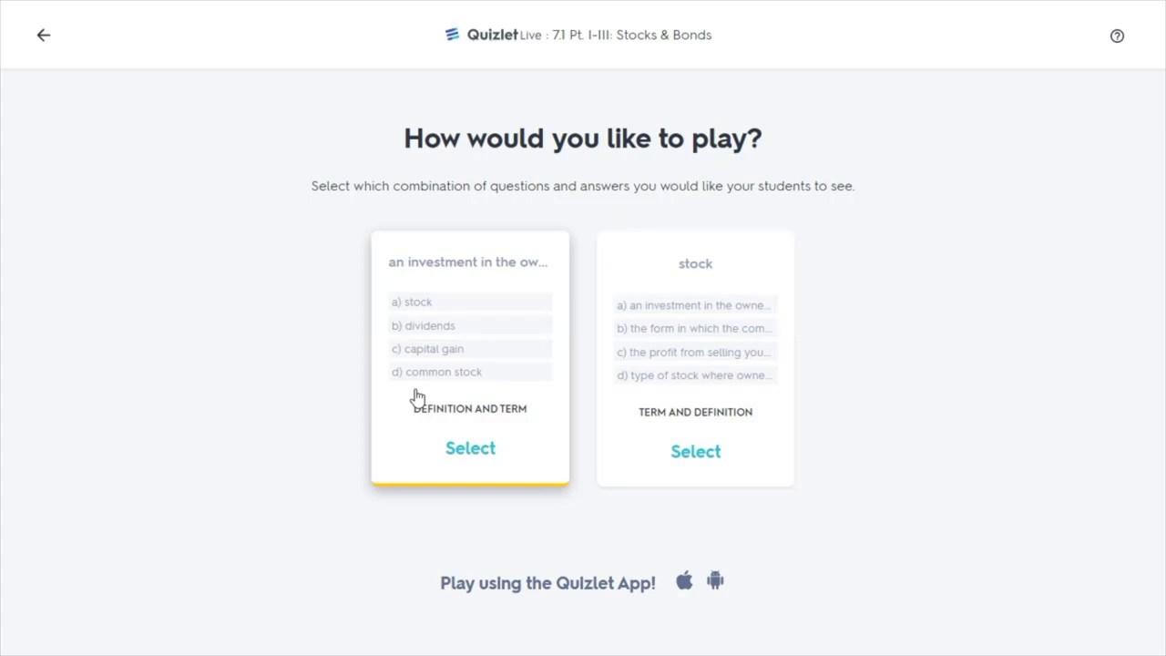
mouse_move(456, 353)
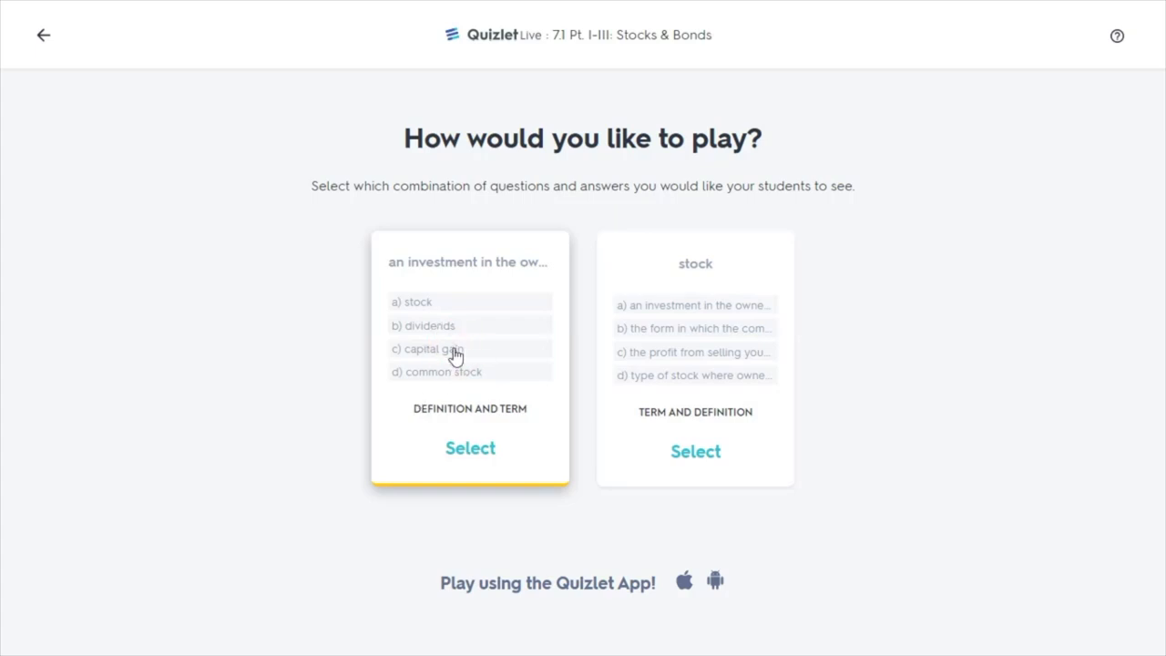
left_click(470, 447)
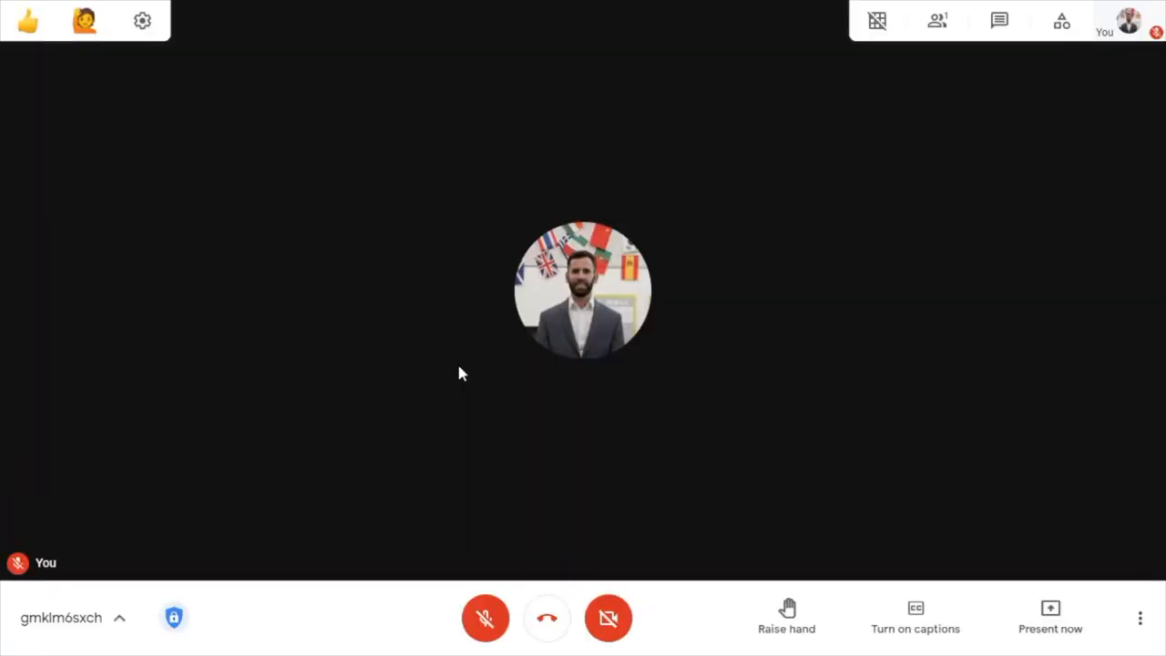
mouse_move(1061, 20)
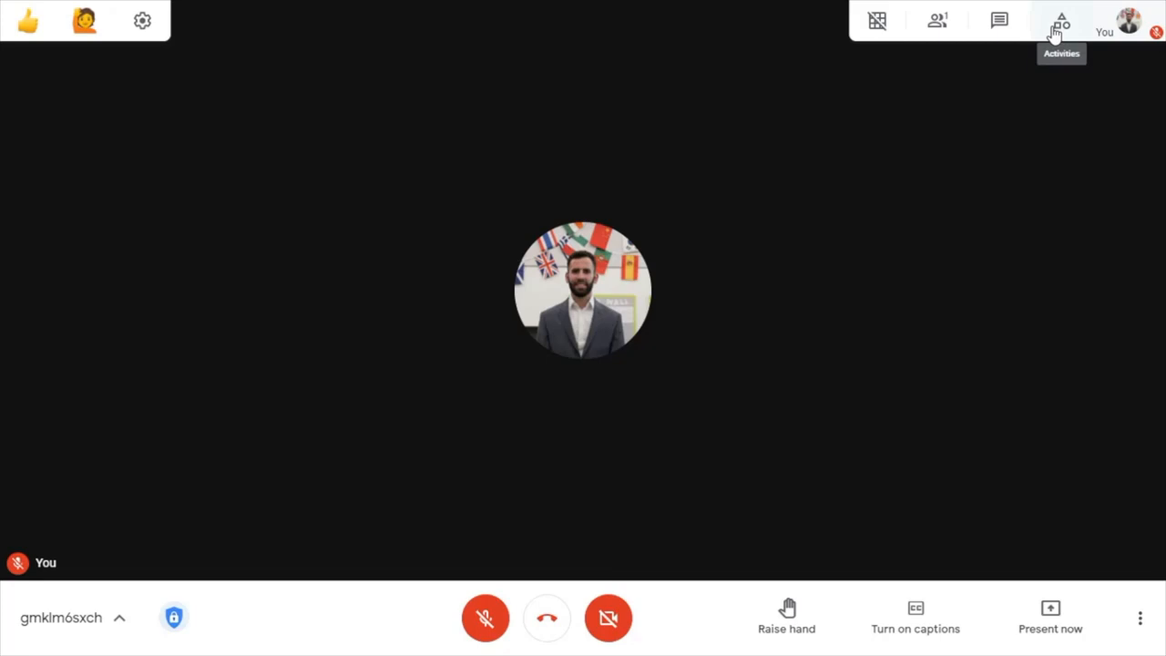
Step: Open the Google Meet Activities menu and show the breakout rooms panel with Breakout 1–5
left_click(1060, 20)
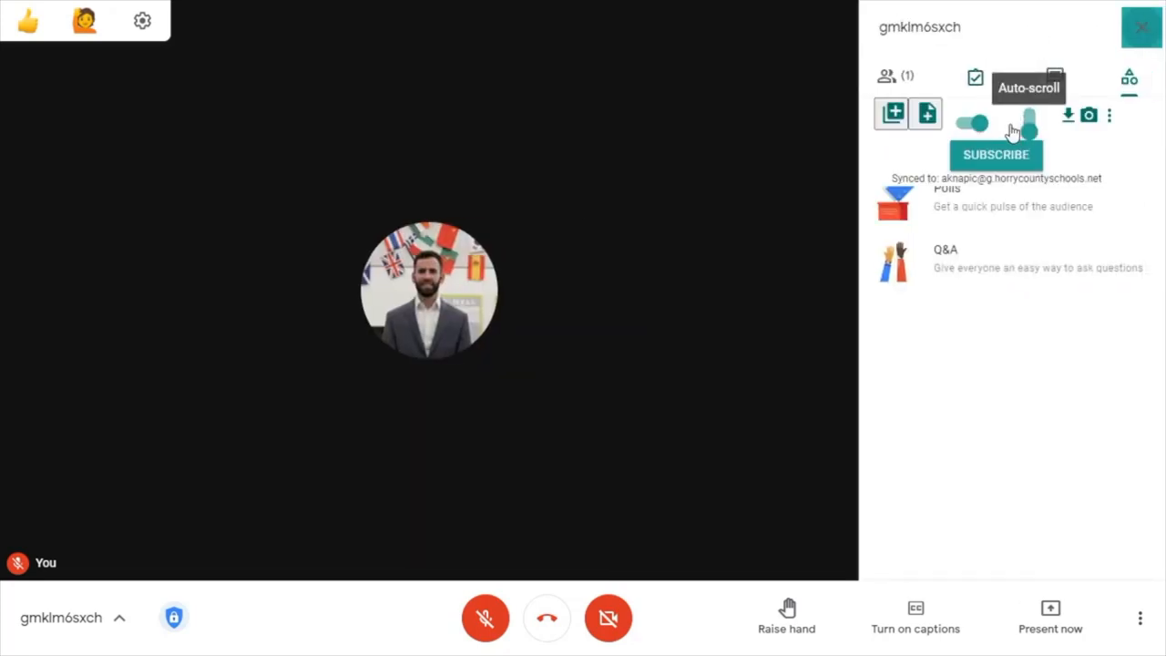
left_click(1129, 78)
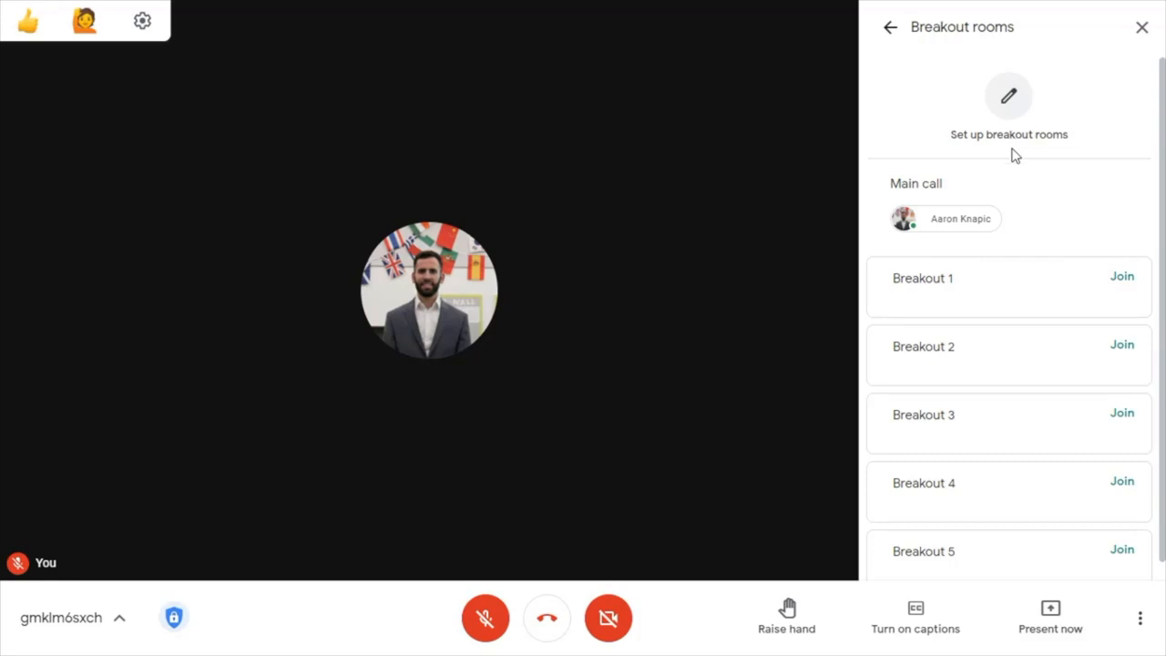
mouse_move(931, 191)
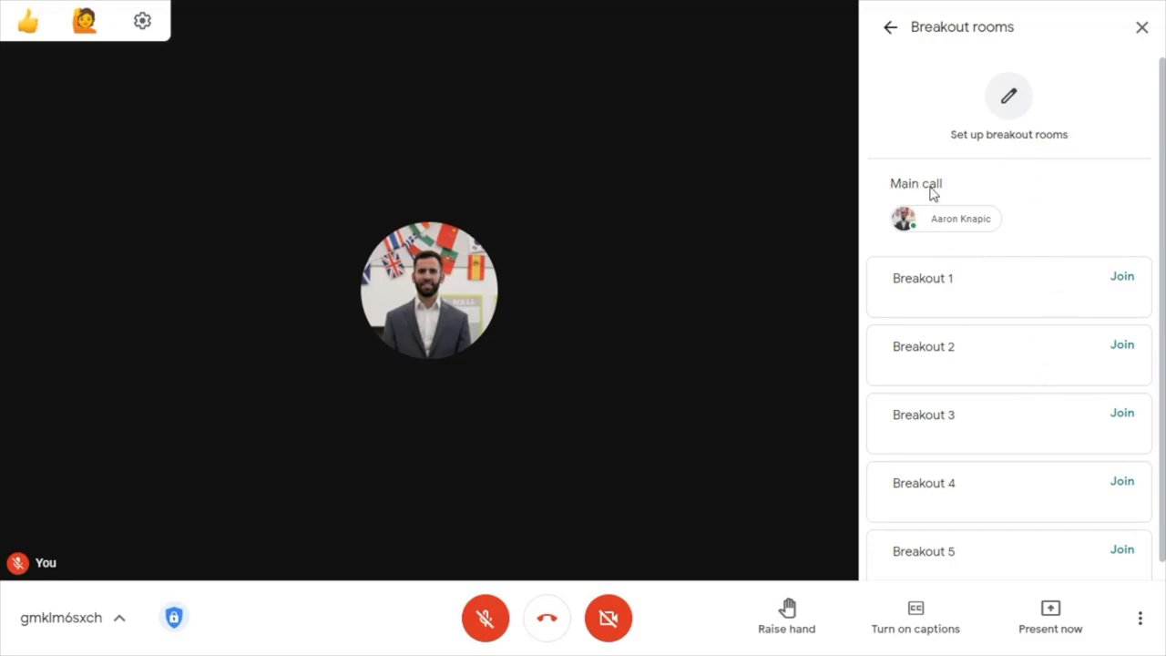
mouse_move(1009, 306)
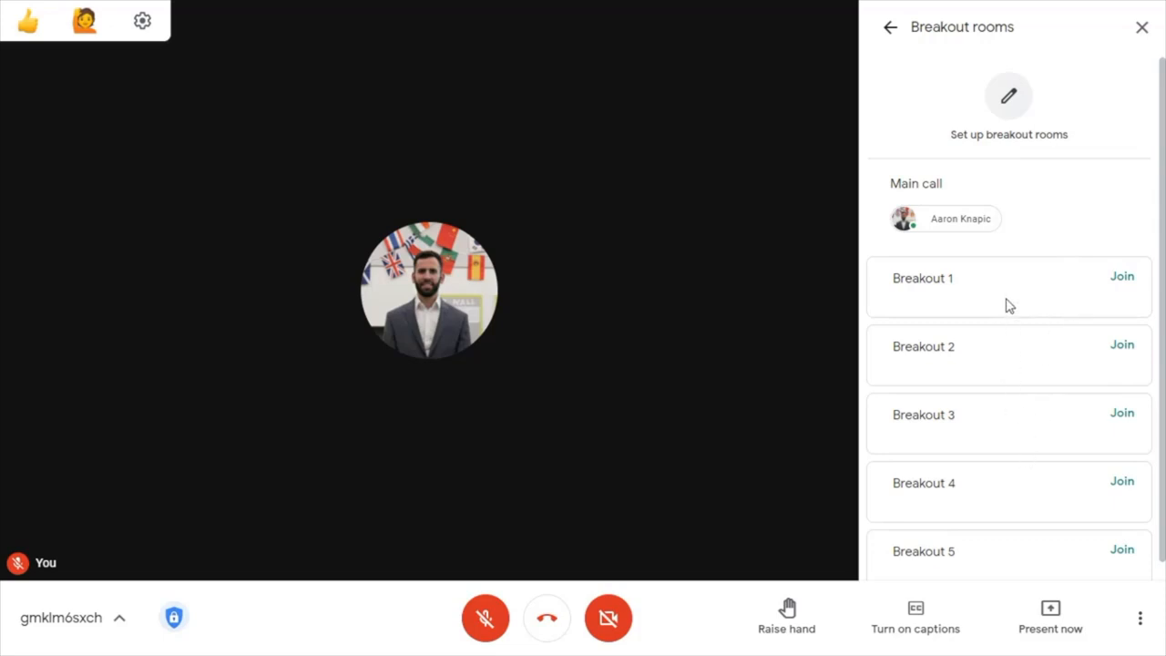
mouse_move(1018, 428)
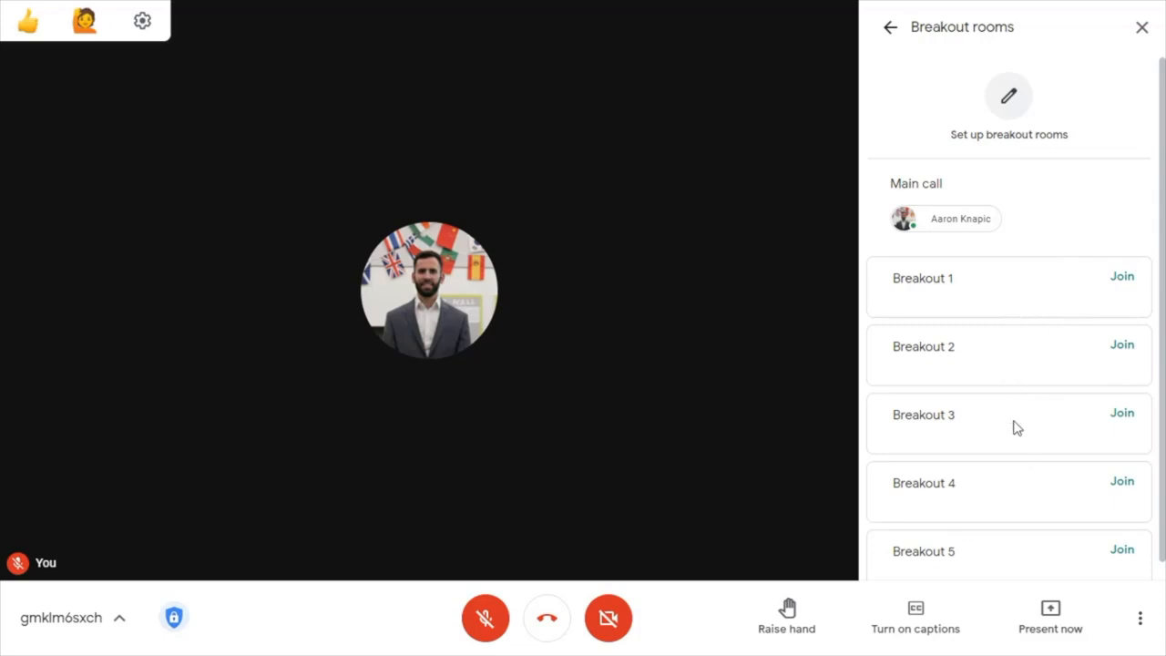